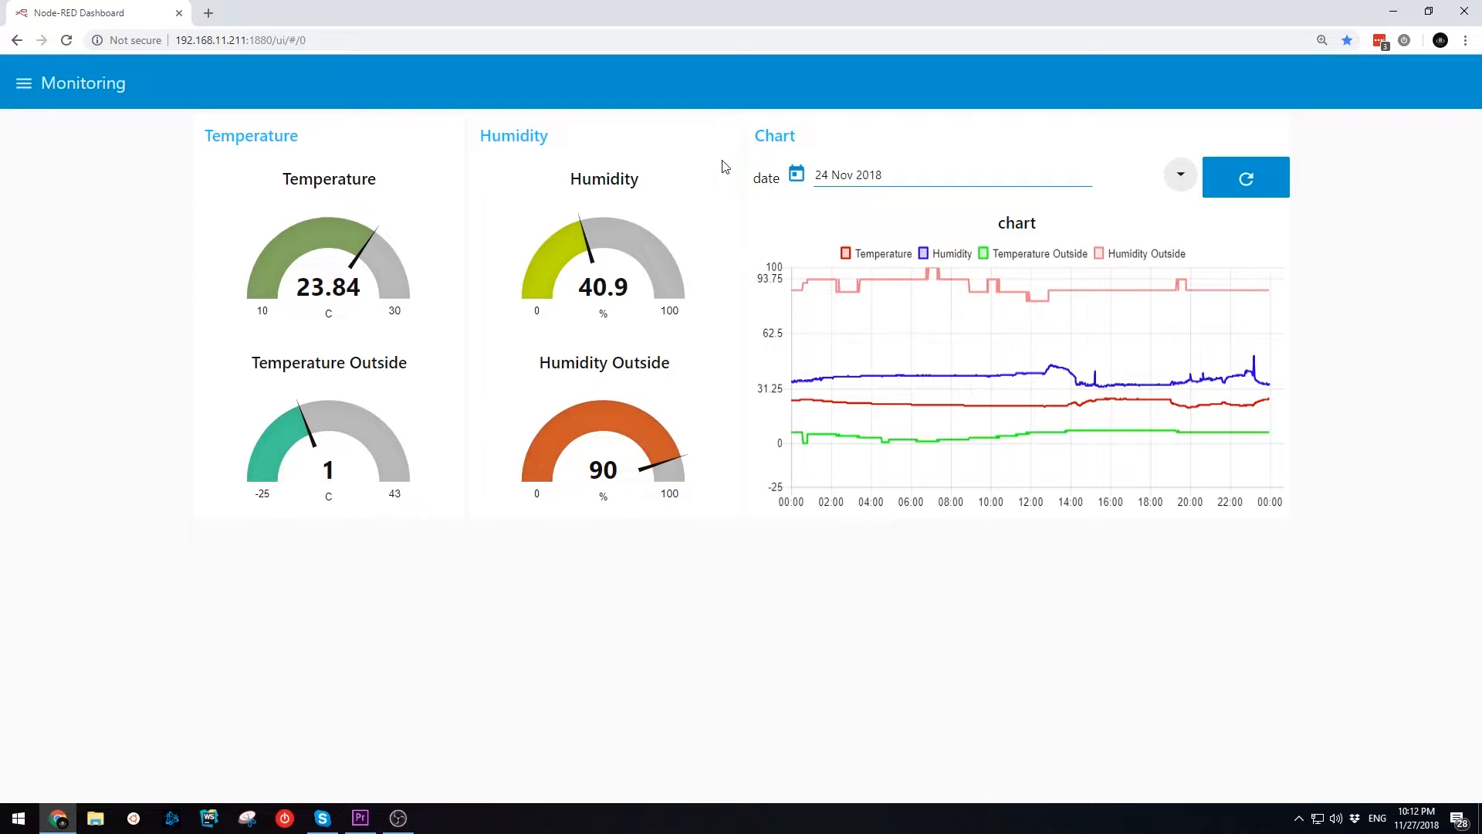
Switch from the Node-RED dashboard to the flow editor showing Flow 1.
click(528, 12)
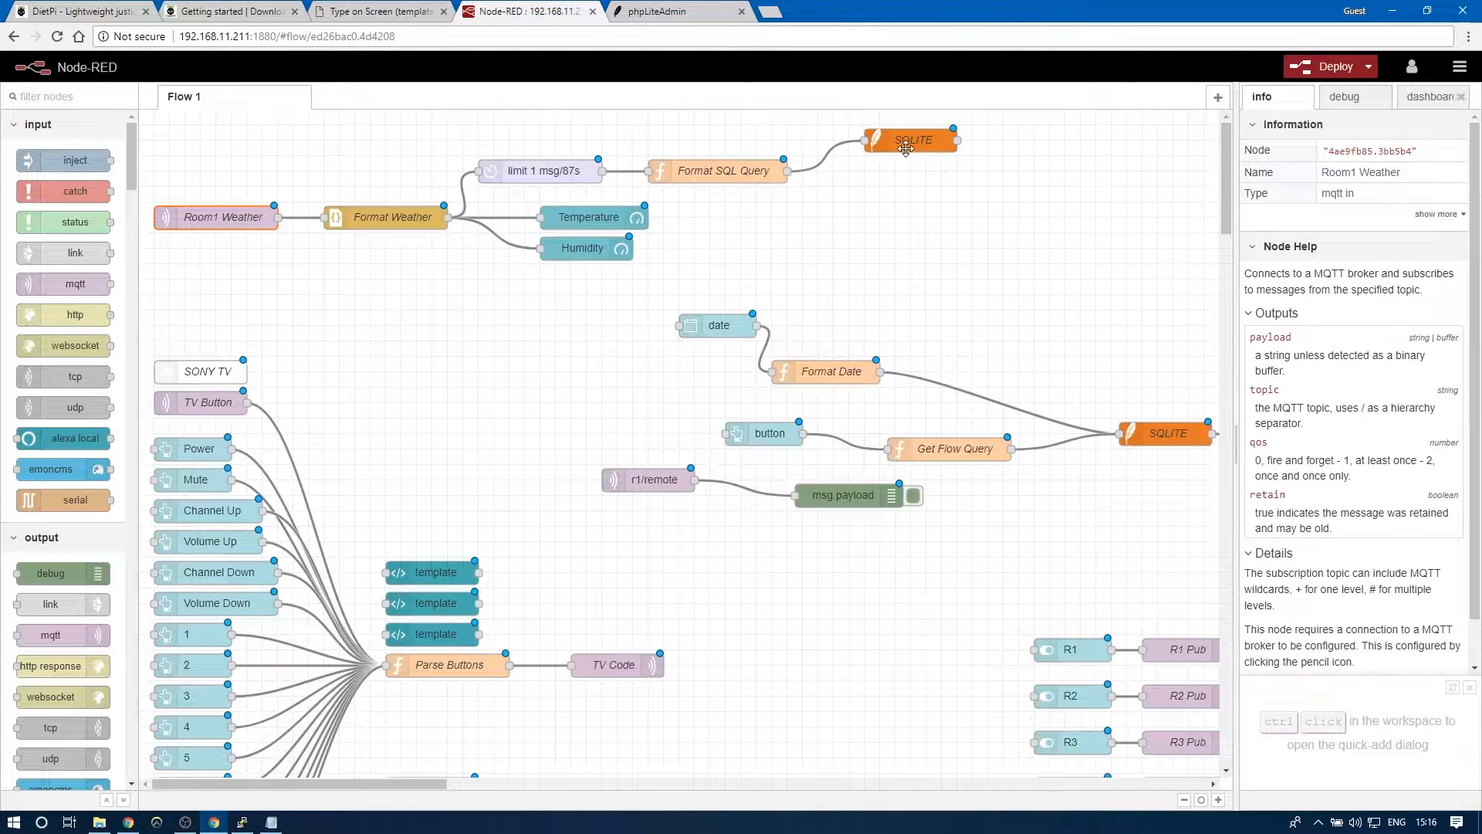
double_click(911, 139)
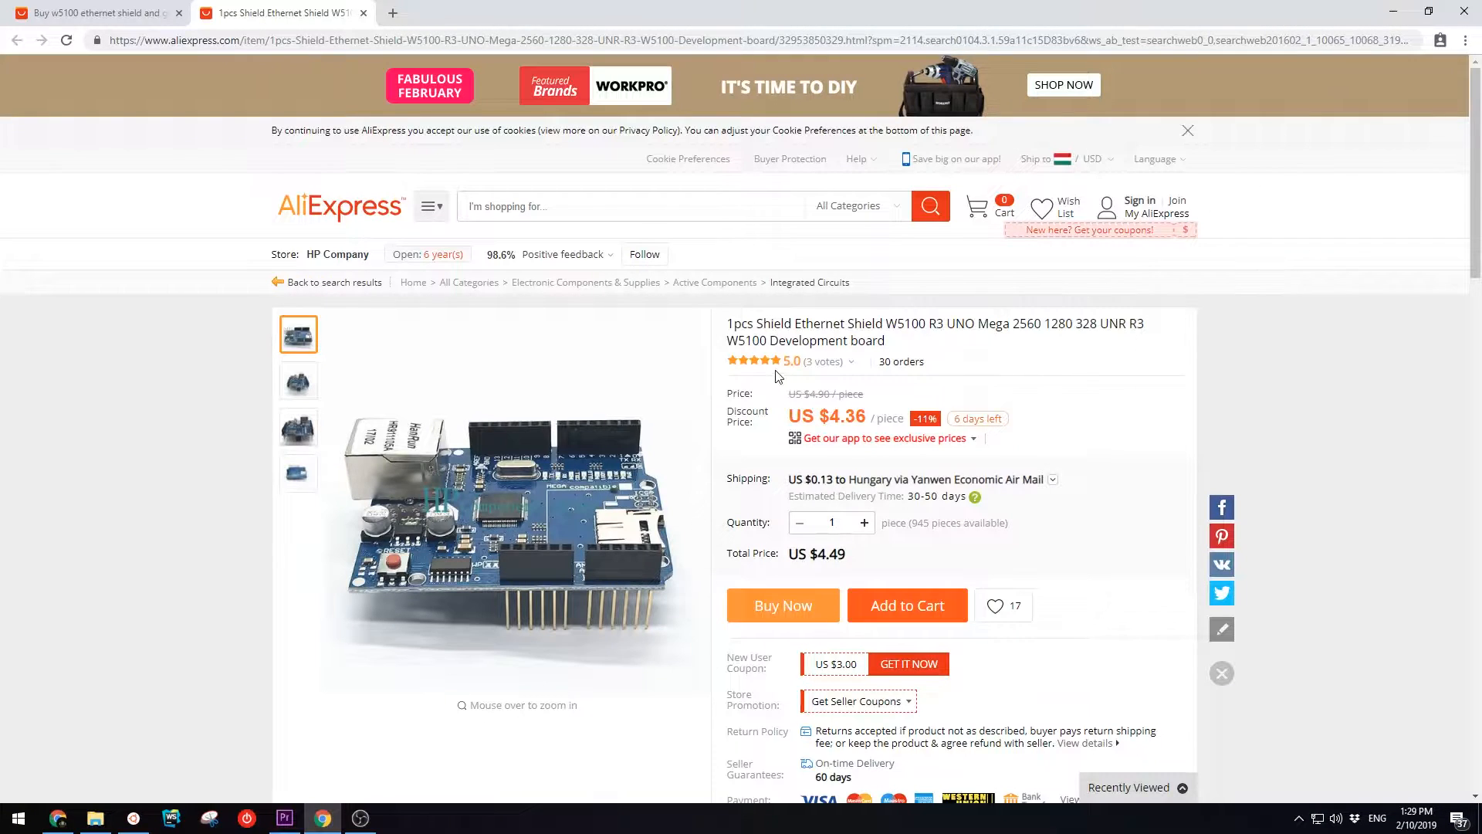
mouse_move(530, 498)
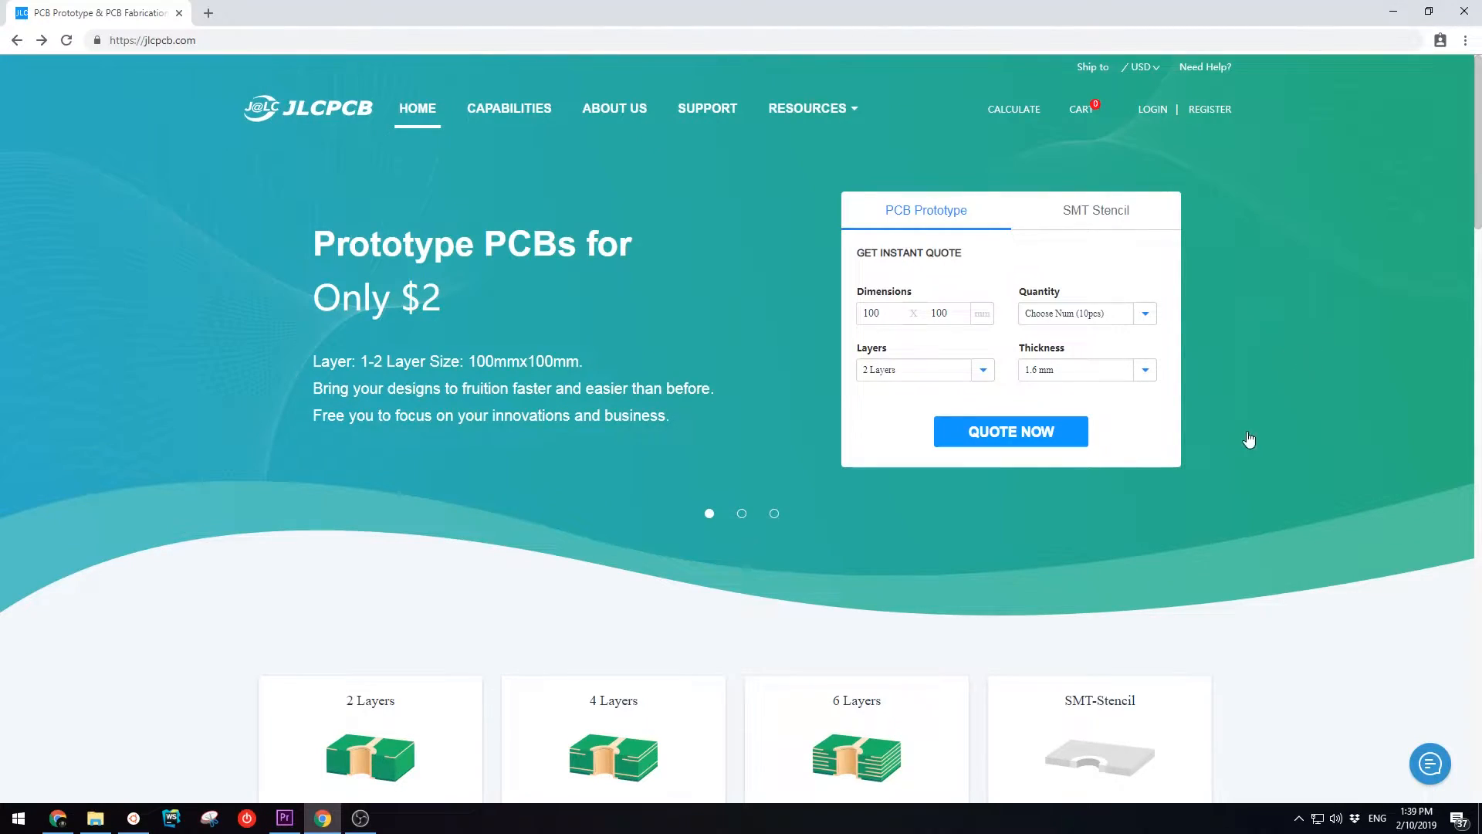
Go to jlcpcb.com, start an instant PCB quote, and choose 'Add your gerber file'.
click(742, 514)
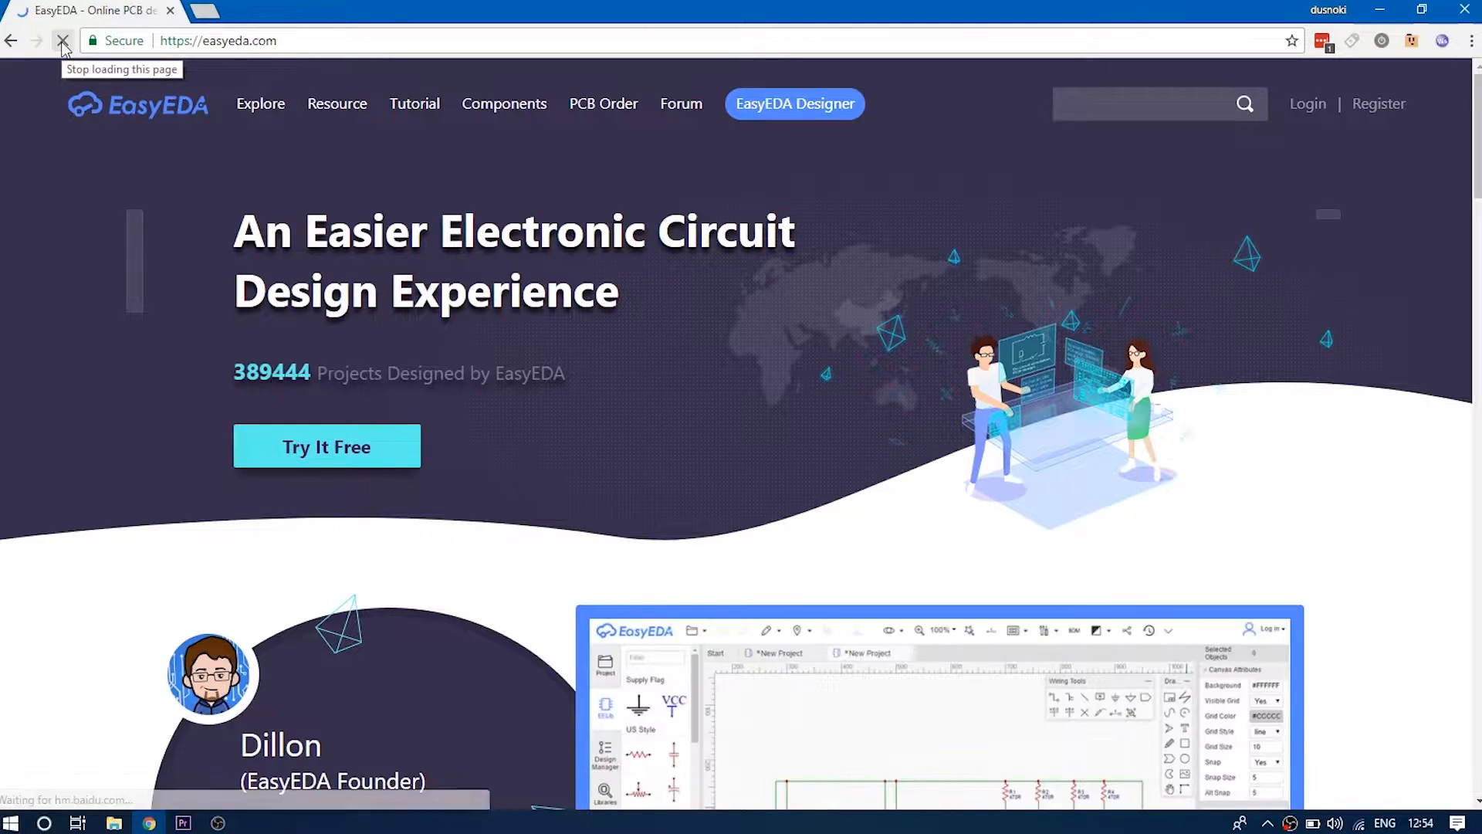
click(63, 40)
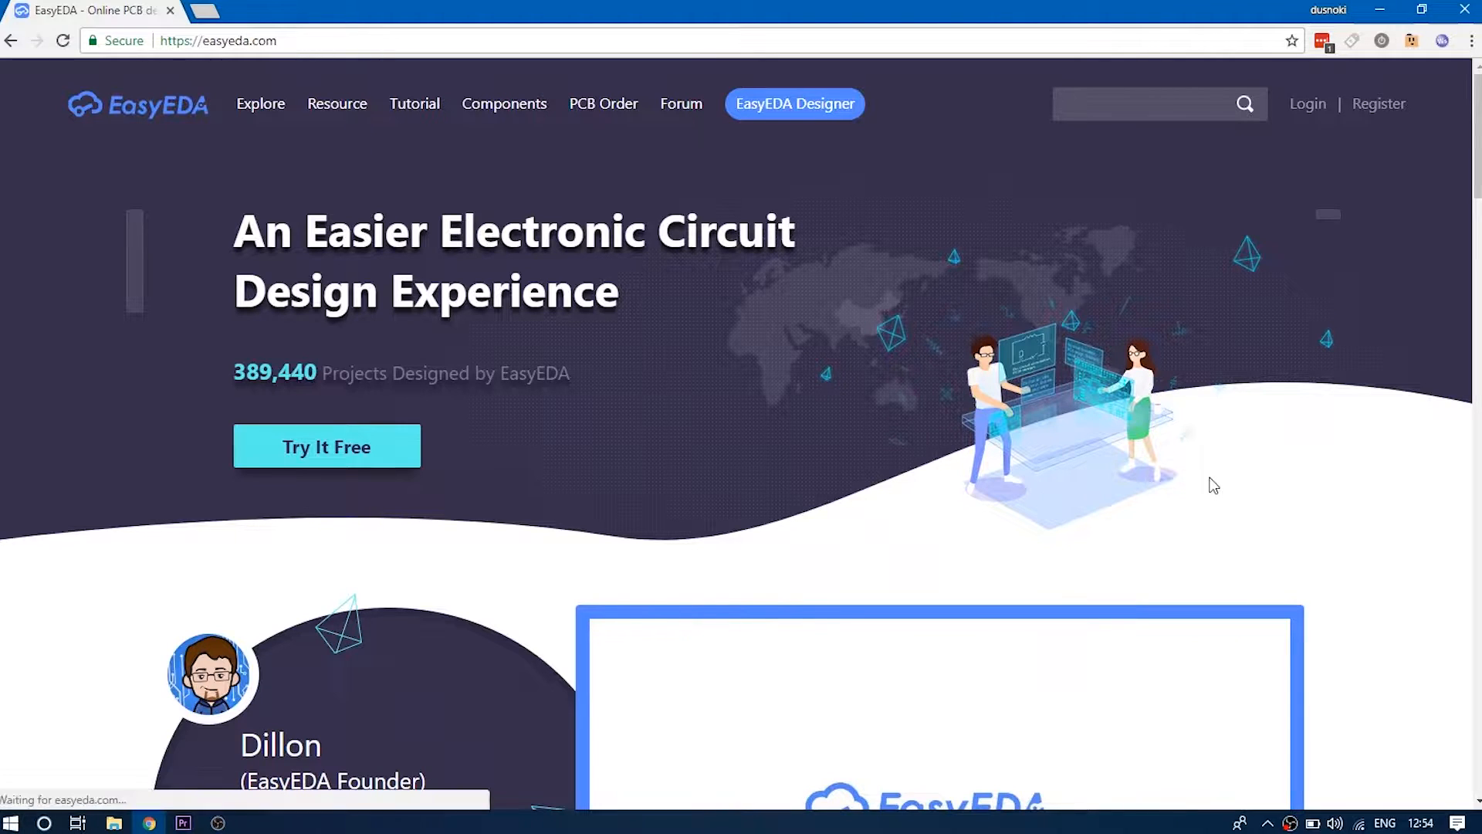
click(217, 39)
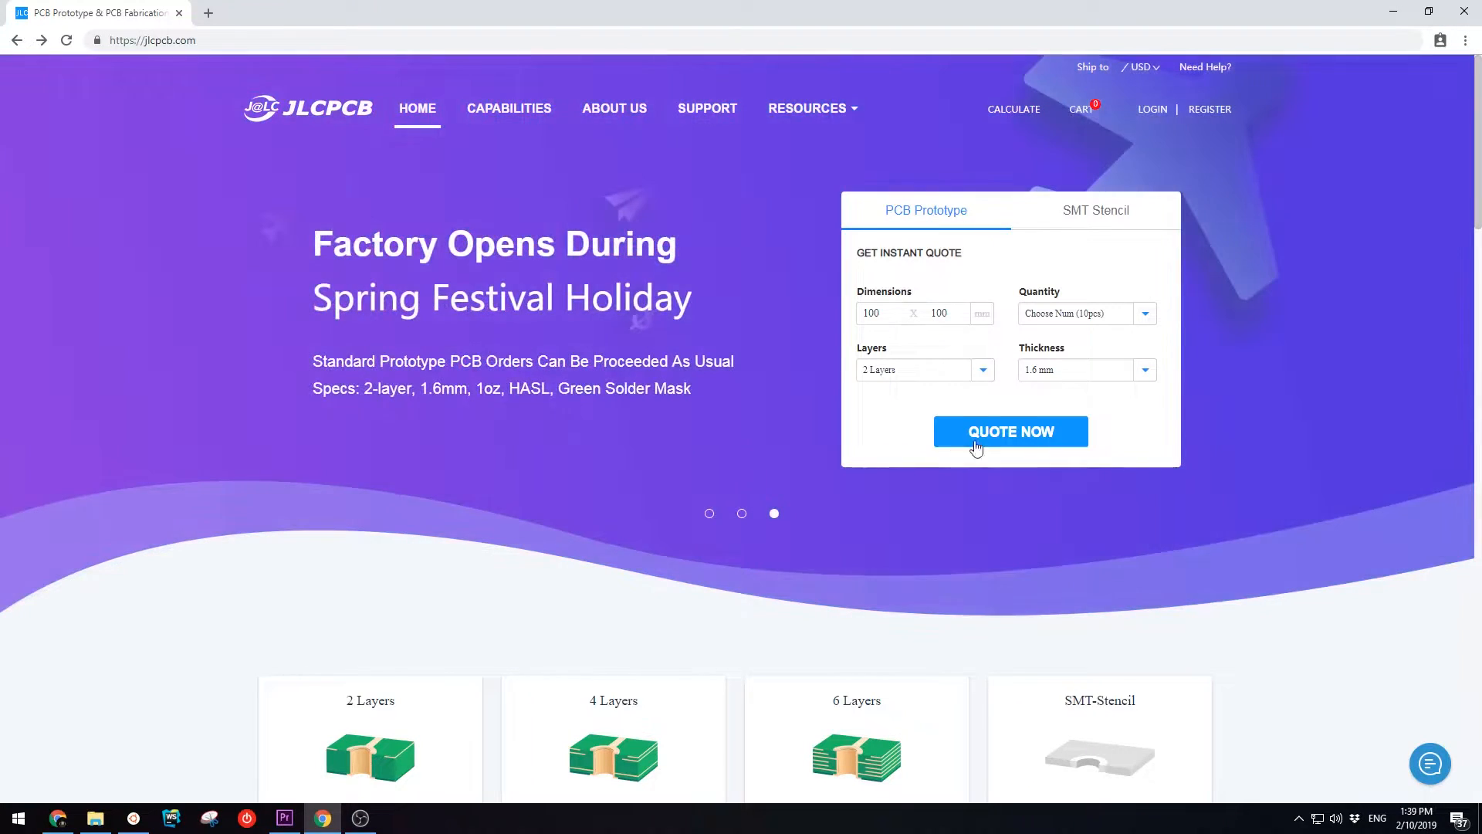
click(1010, 432)
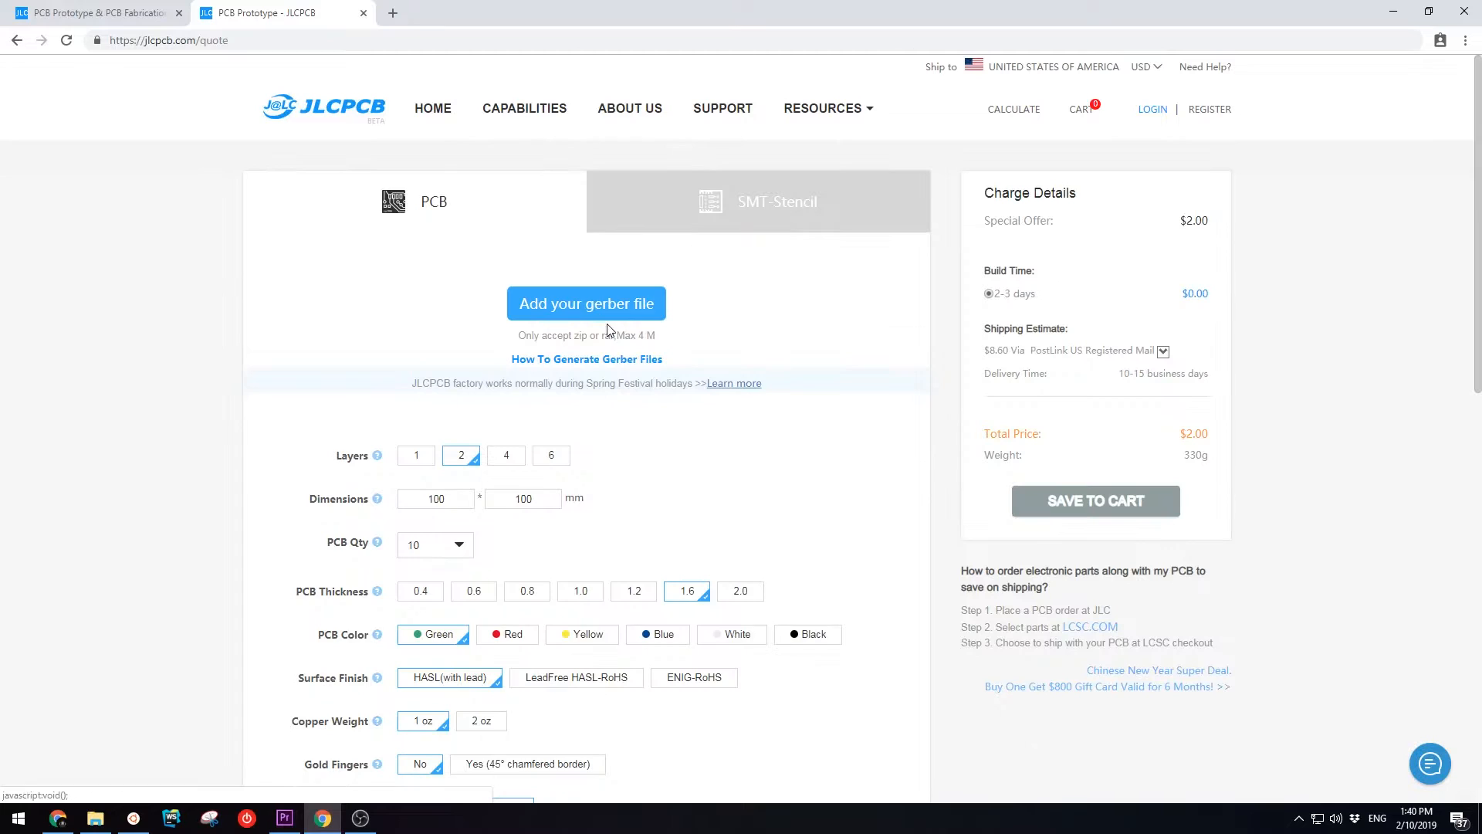
click(586, 304)
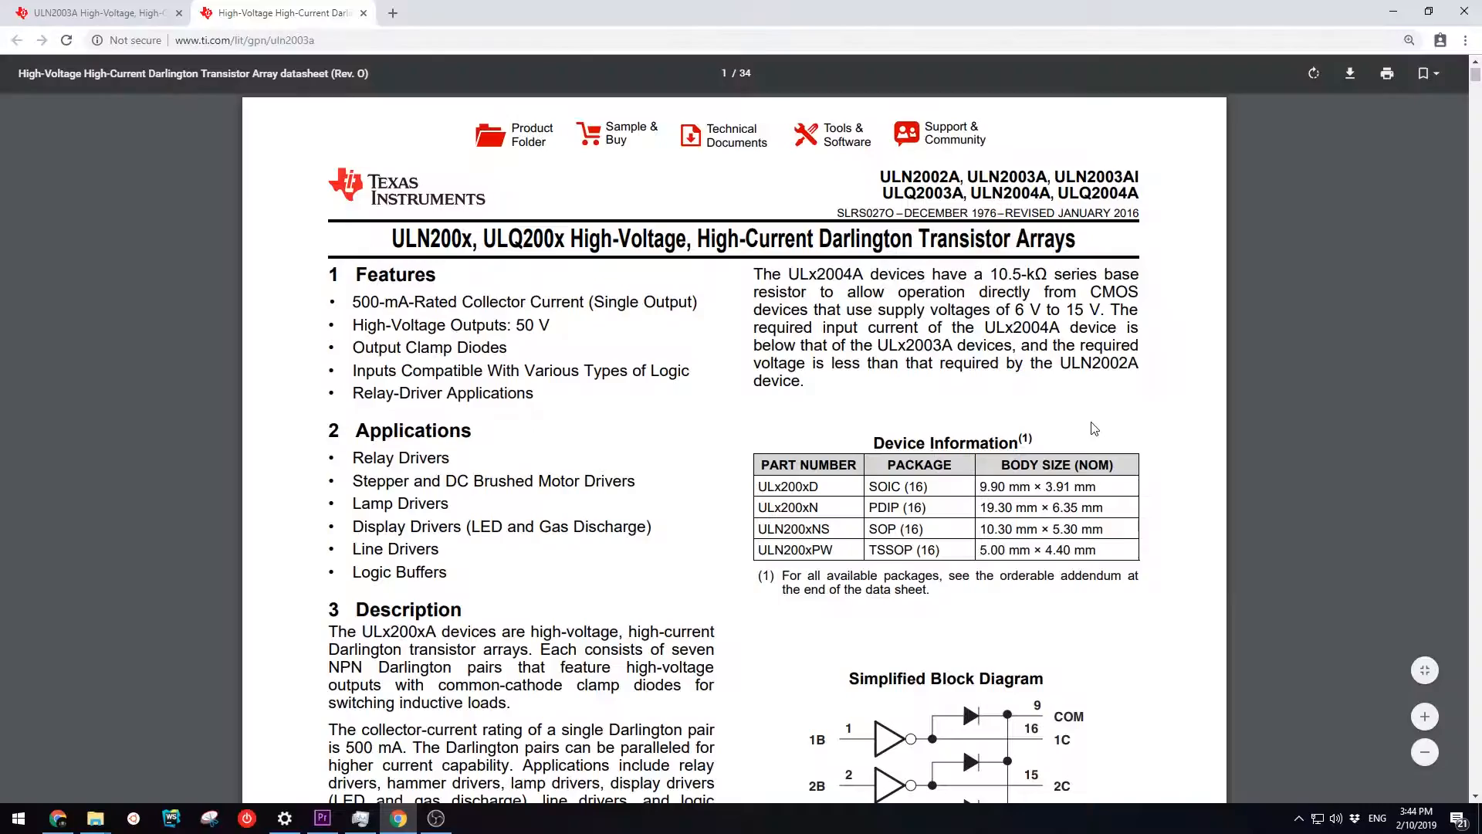
mouse_move(1415, 147)
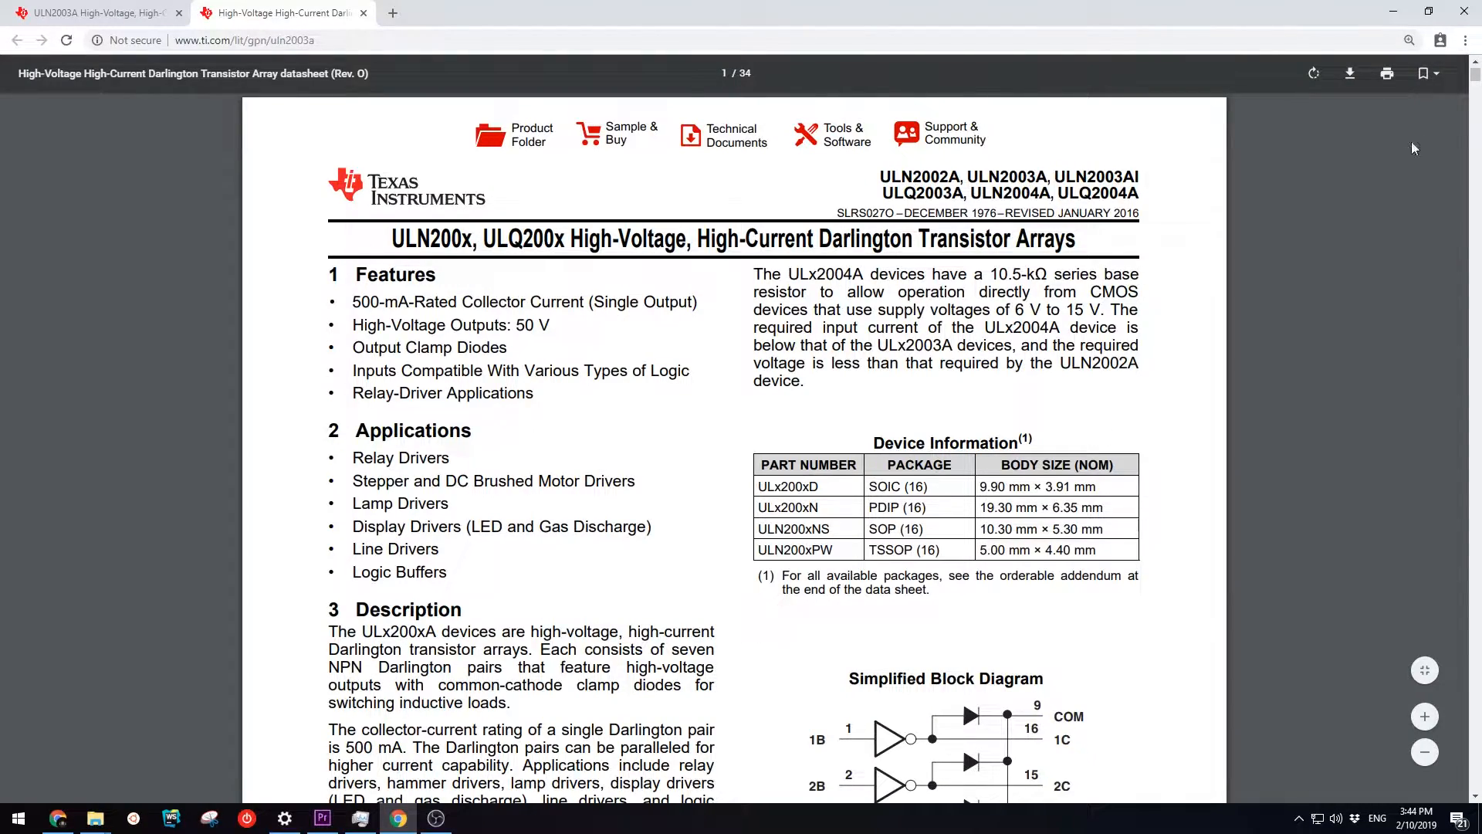
Scroll the ULN2003A datasheet to section 5, Pin Configuration and Functions.
scroll(down, 3)
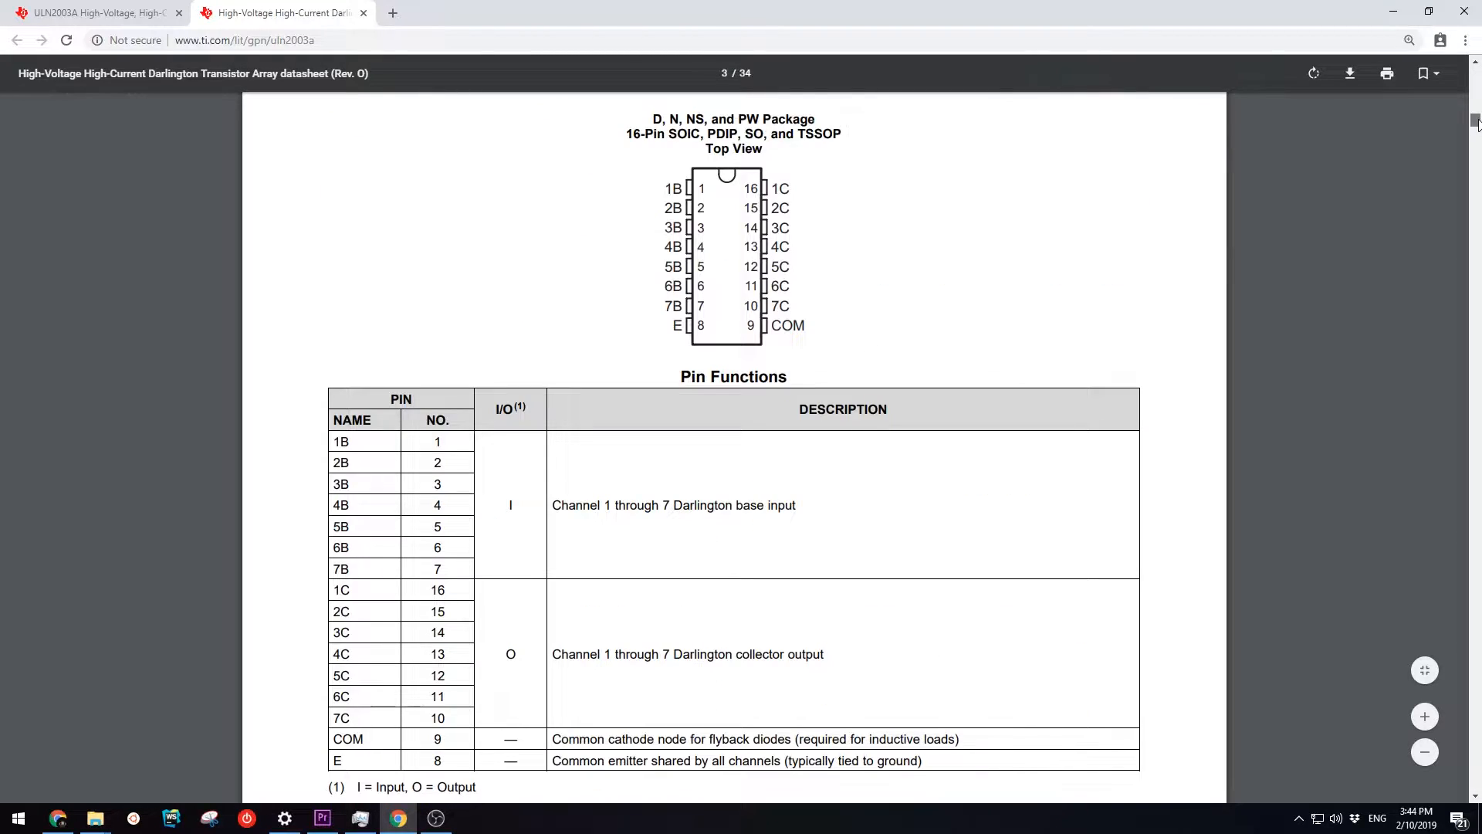
mouse_move(1429, 384)
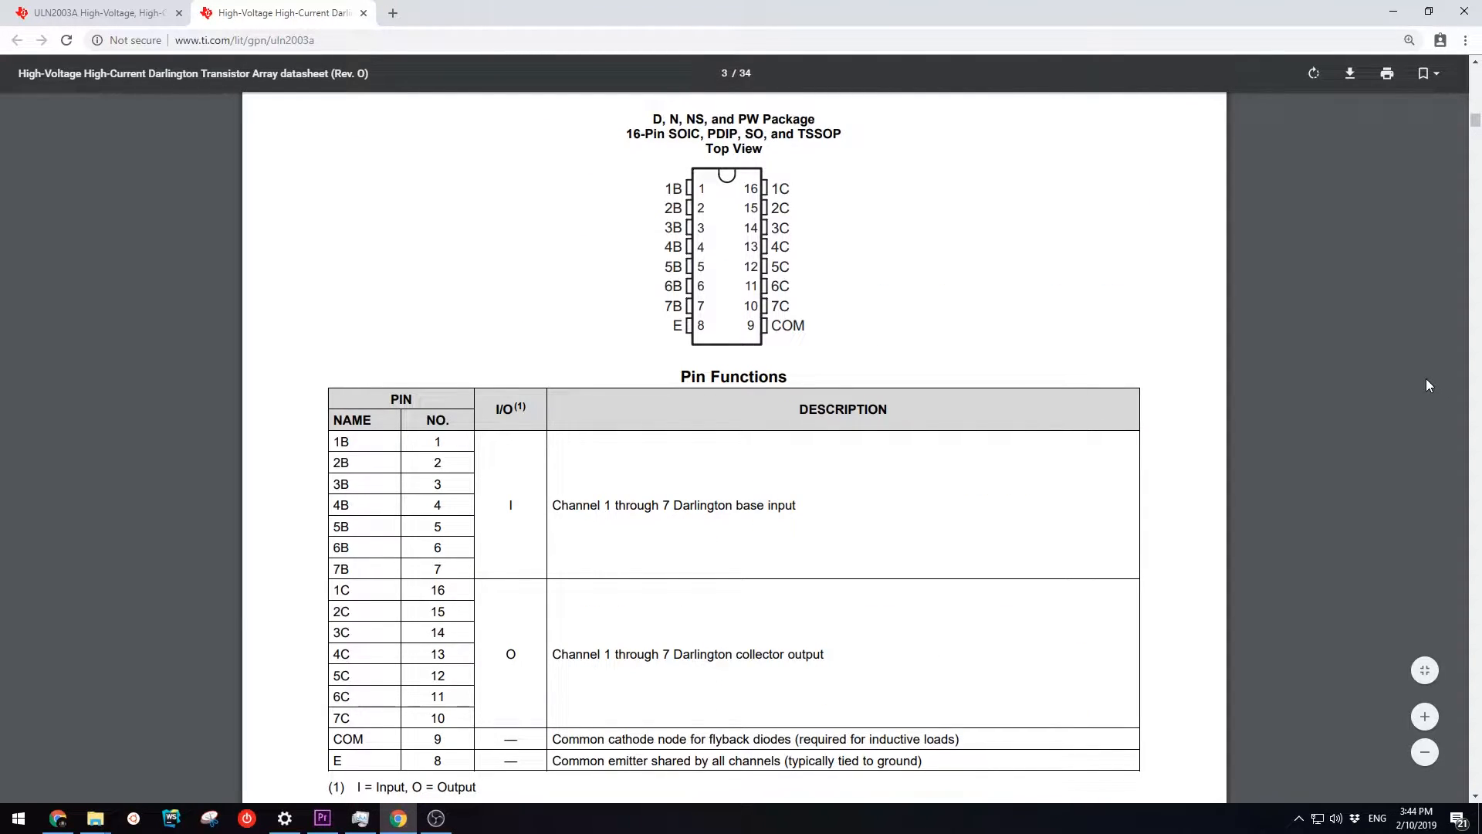
scroll(up, 3)
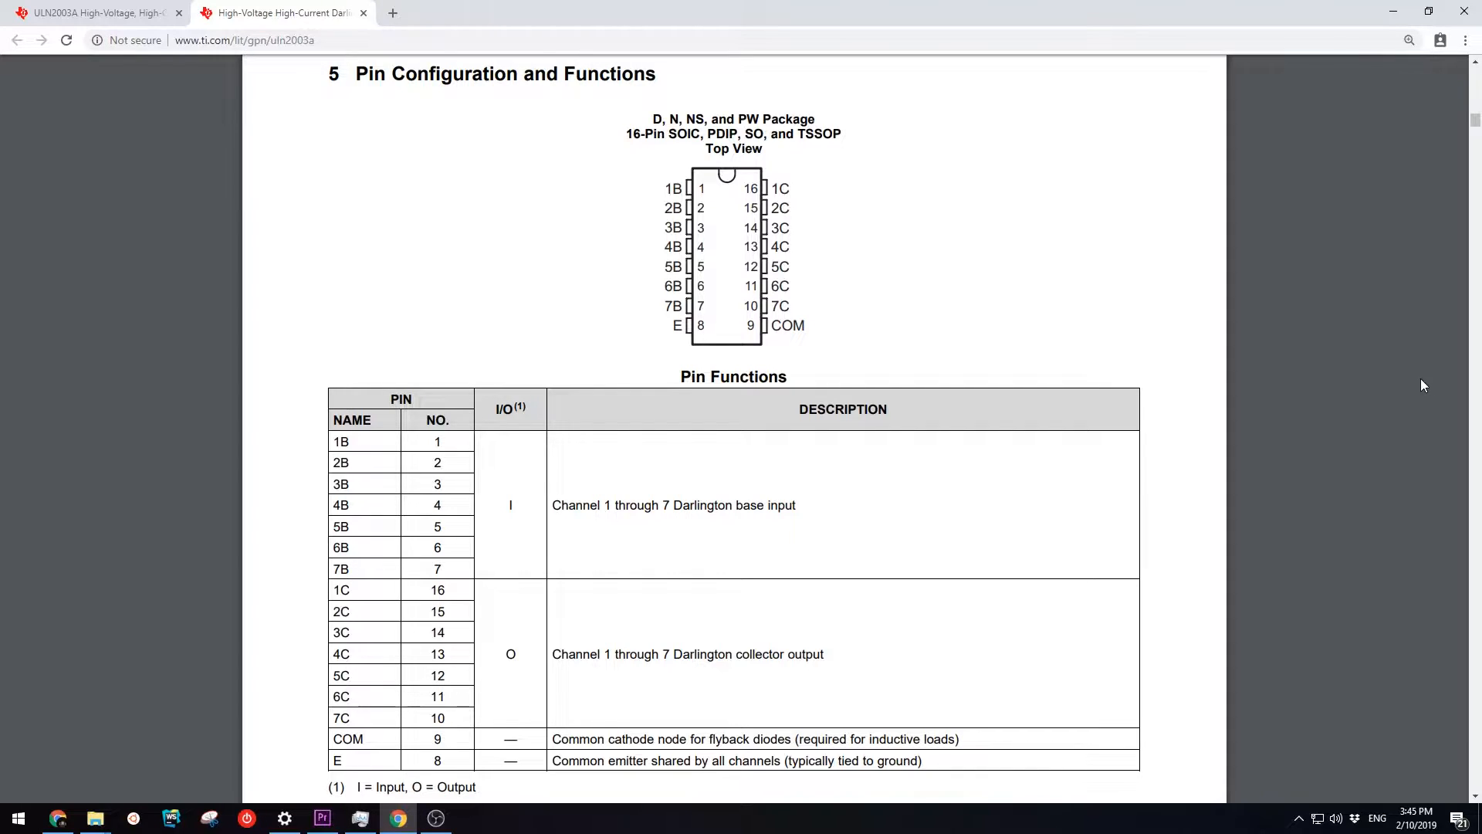
mouse_move(783, 354)
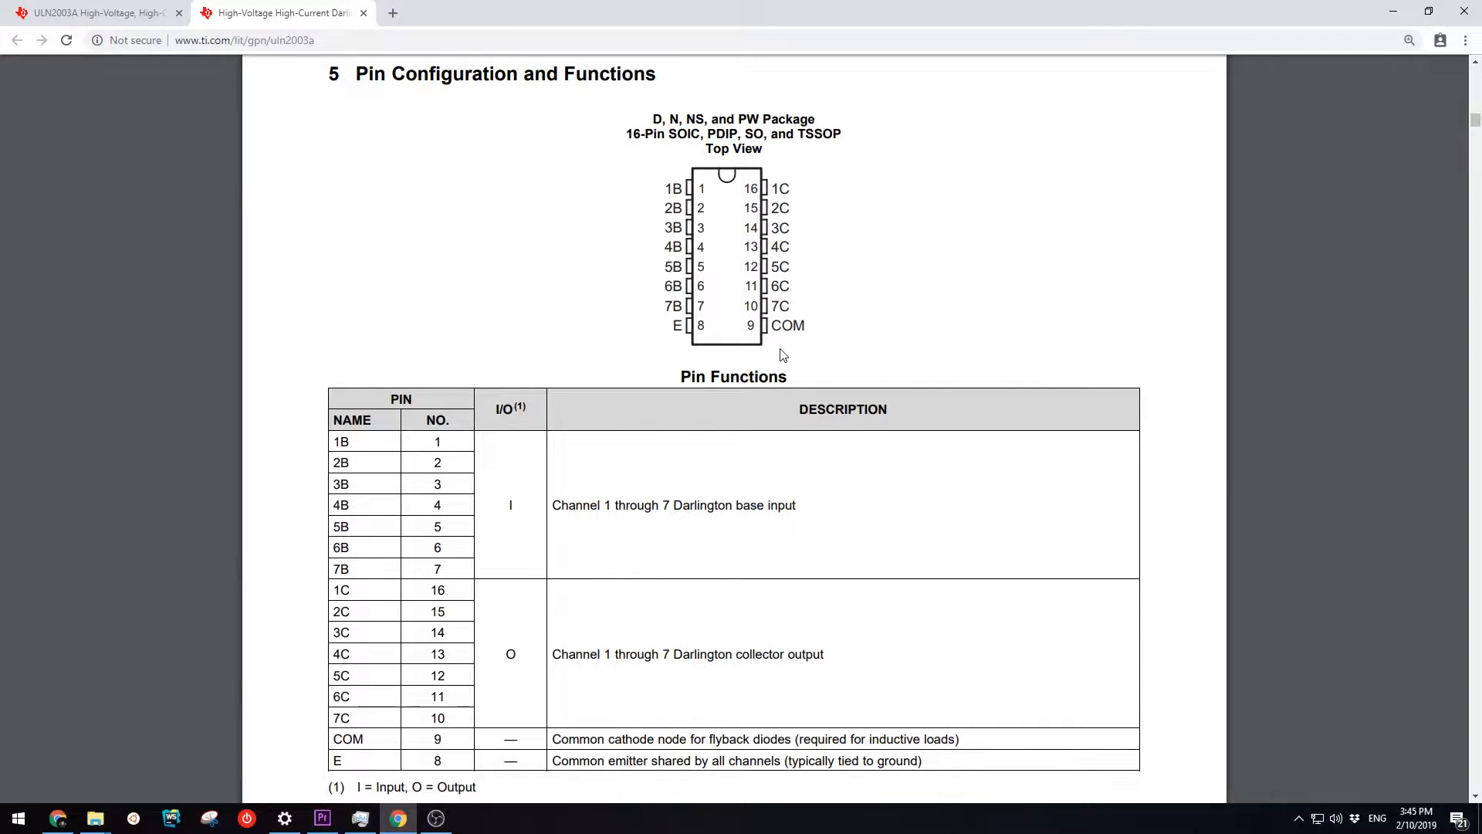
mouse_move(1210, 493)
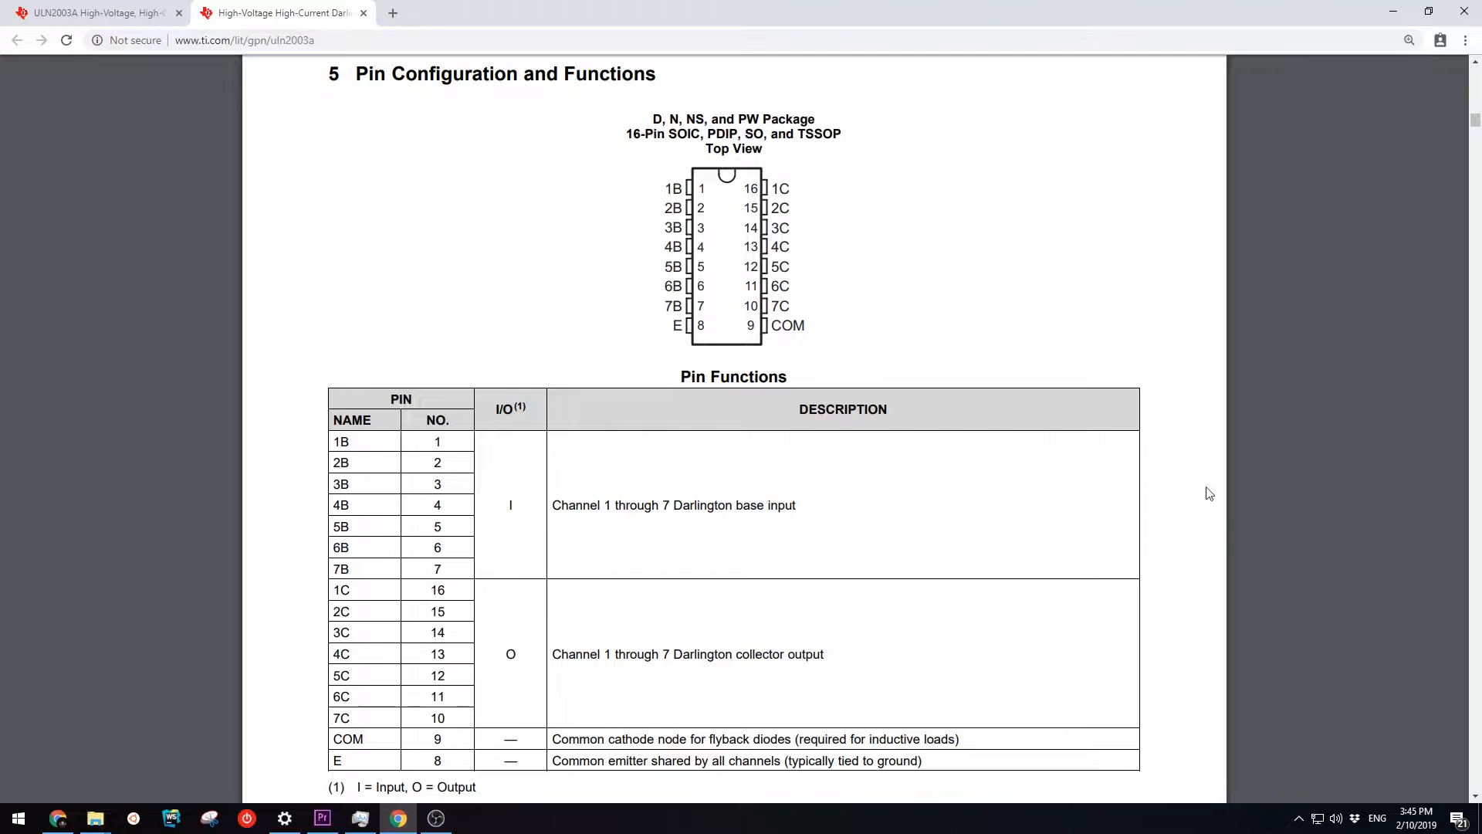
mouse_move(550, 751)
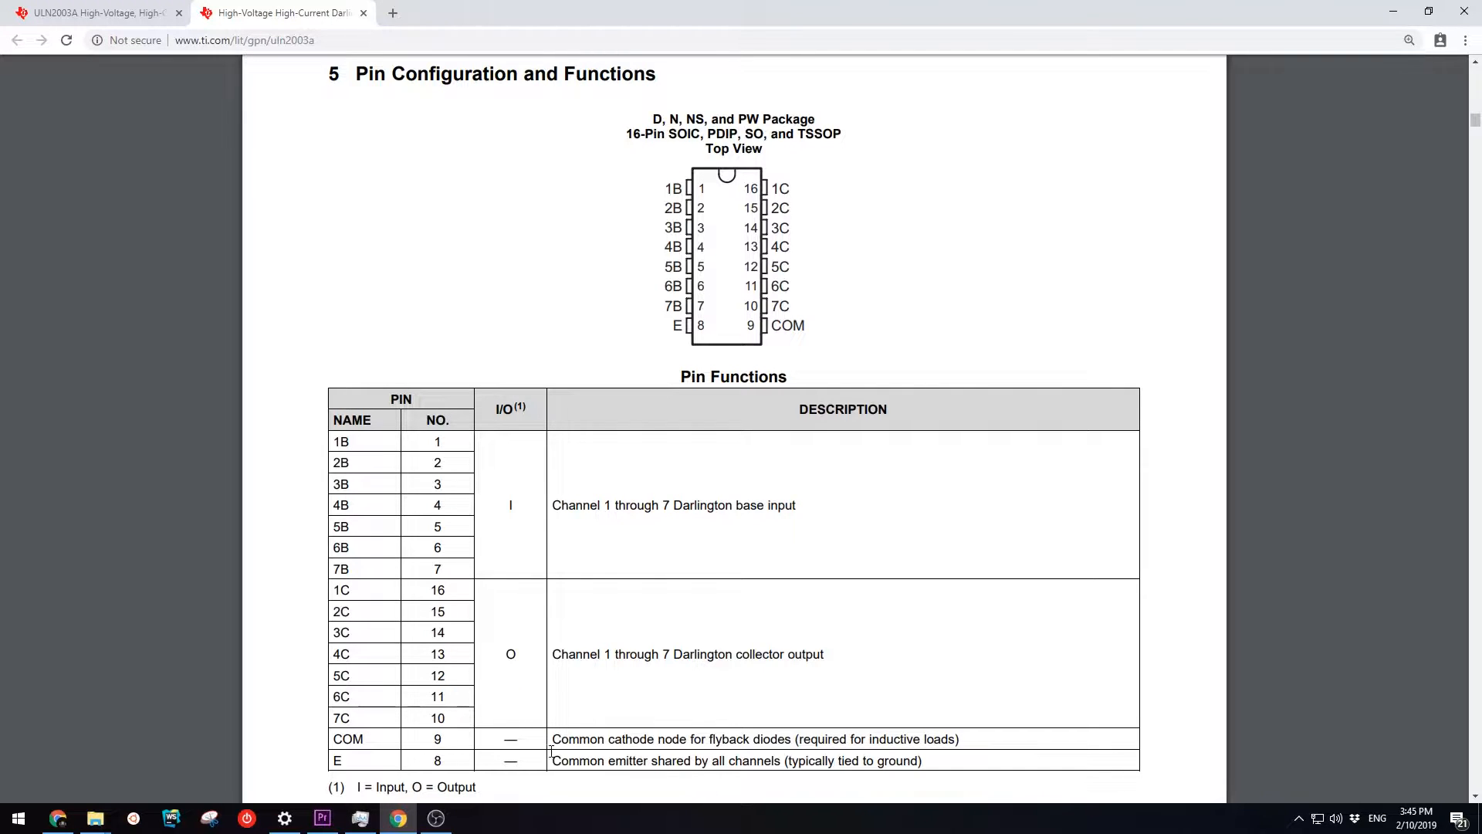
click(279, 13)
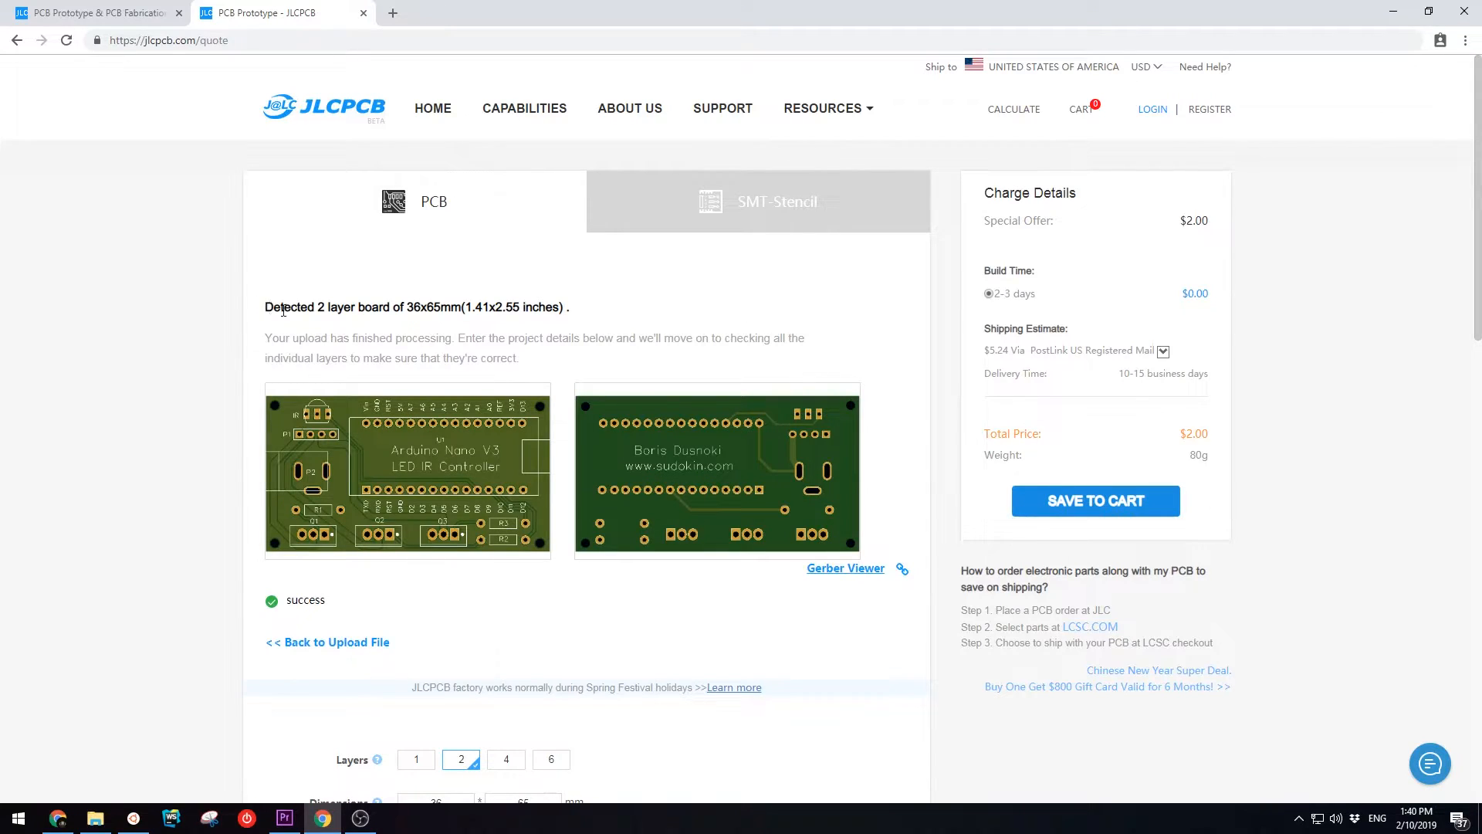
mouse_move(1460, 328)
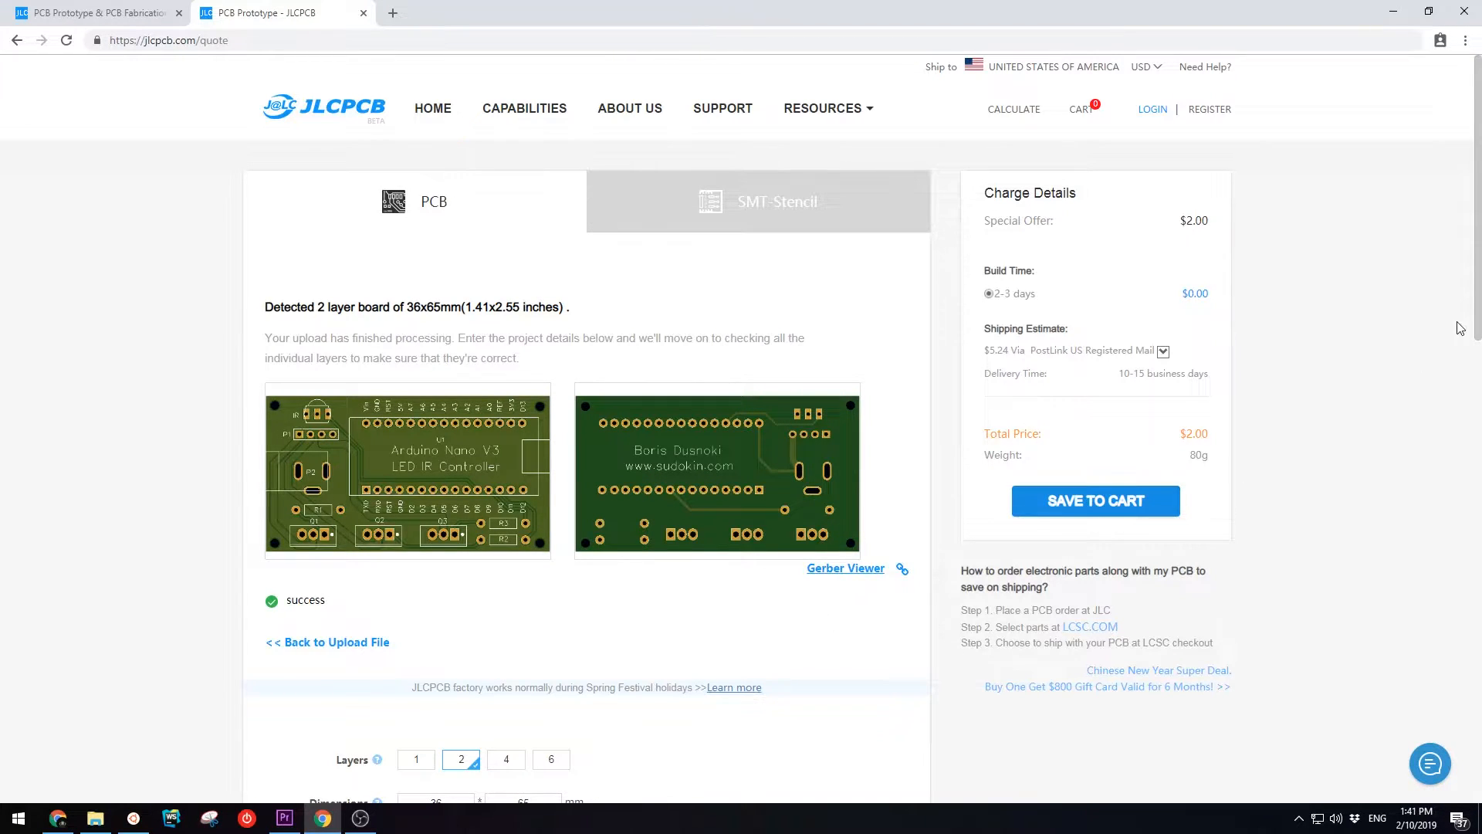
Log in to JLCPCB past the reCAPTCHA, save the 2-layer PCB to cart, and view the cart.
scroll(down, 3)
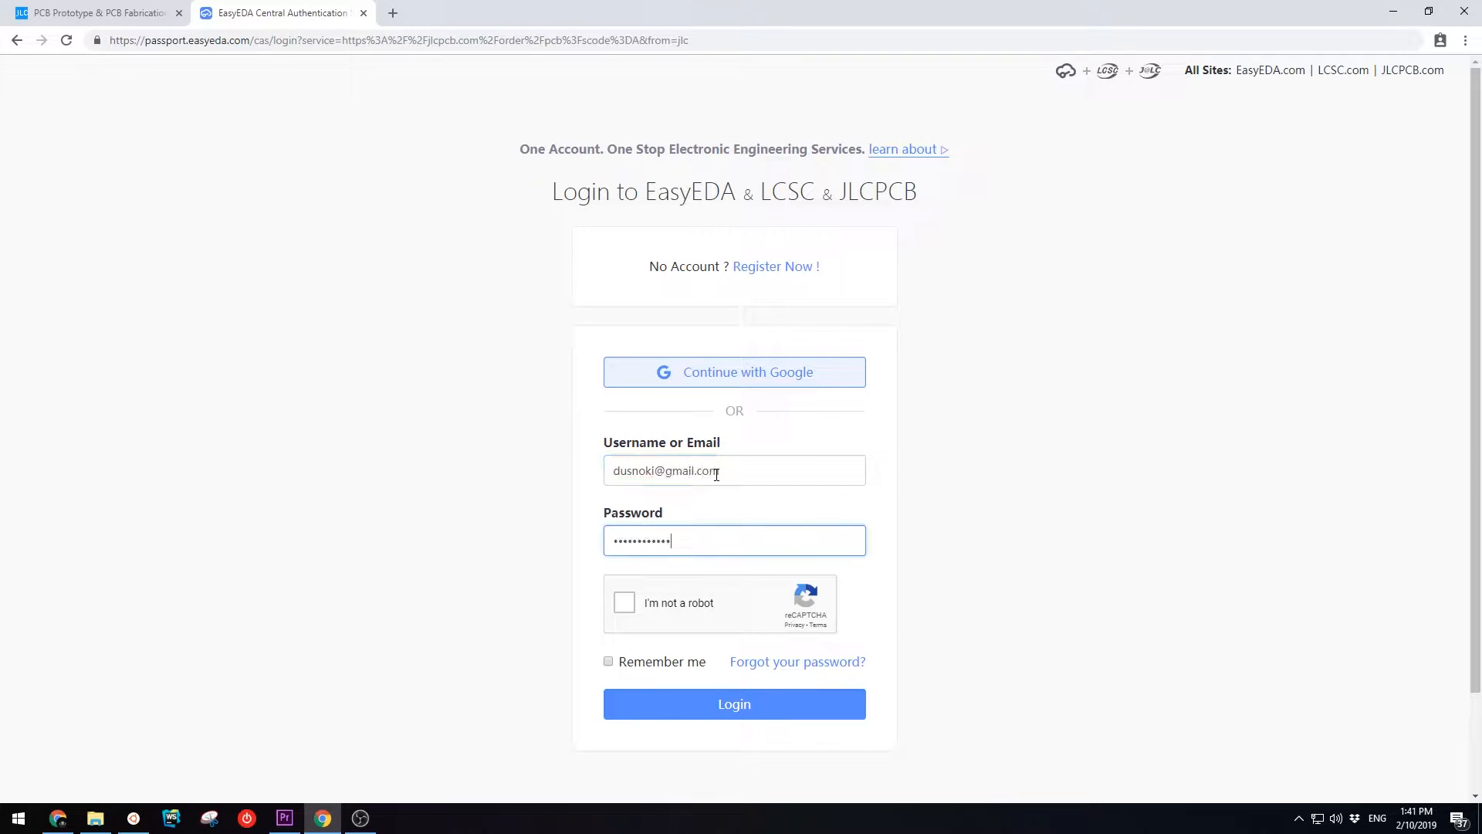
click(733, 704)
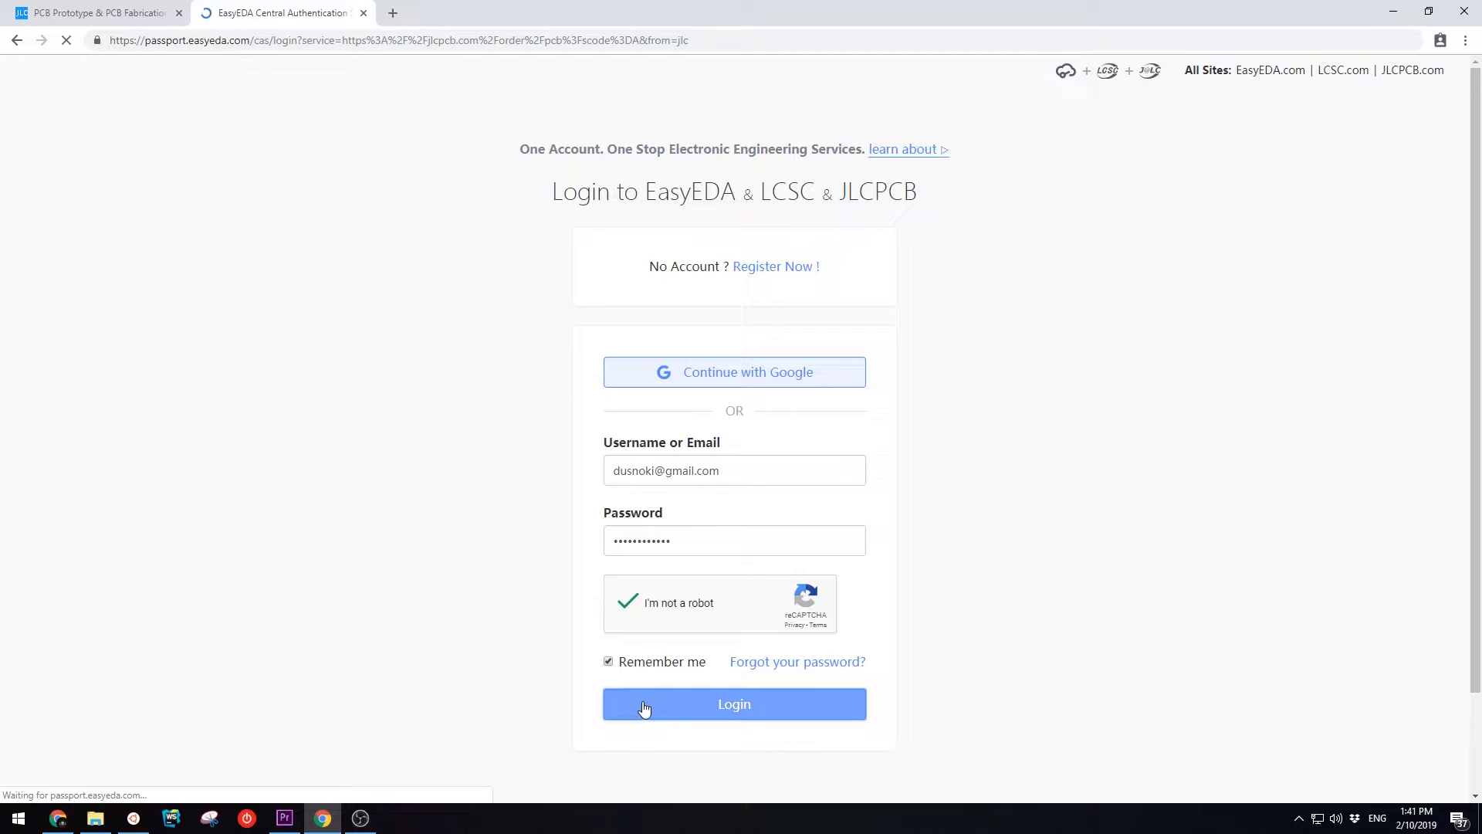
click(734, 703)
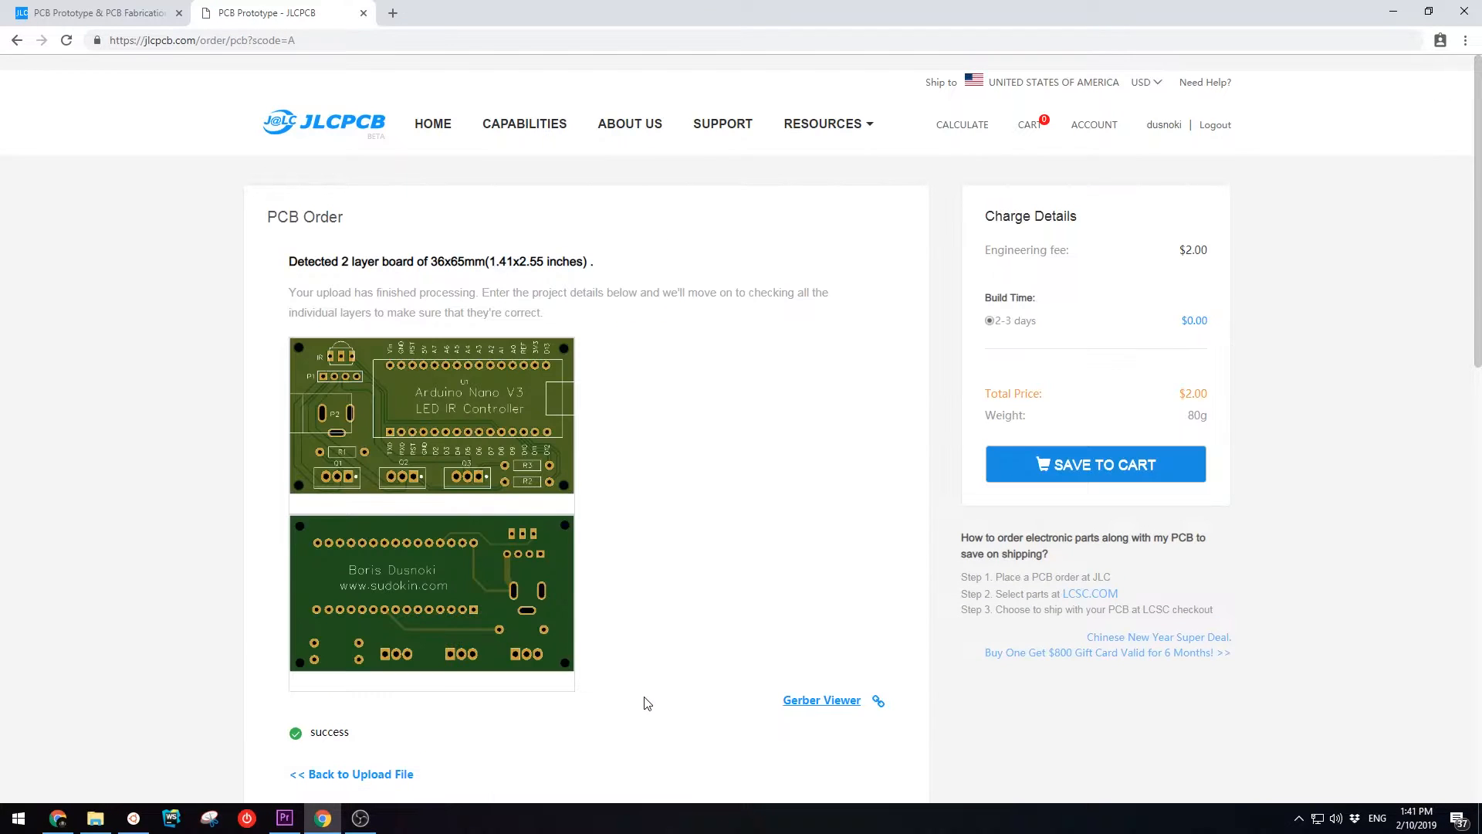
click(1095, 464)
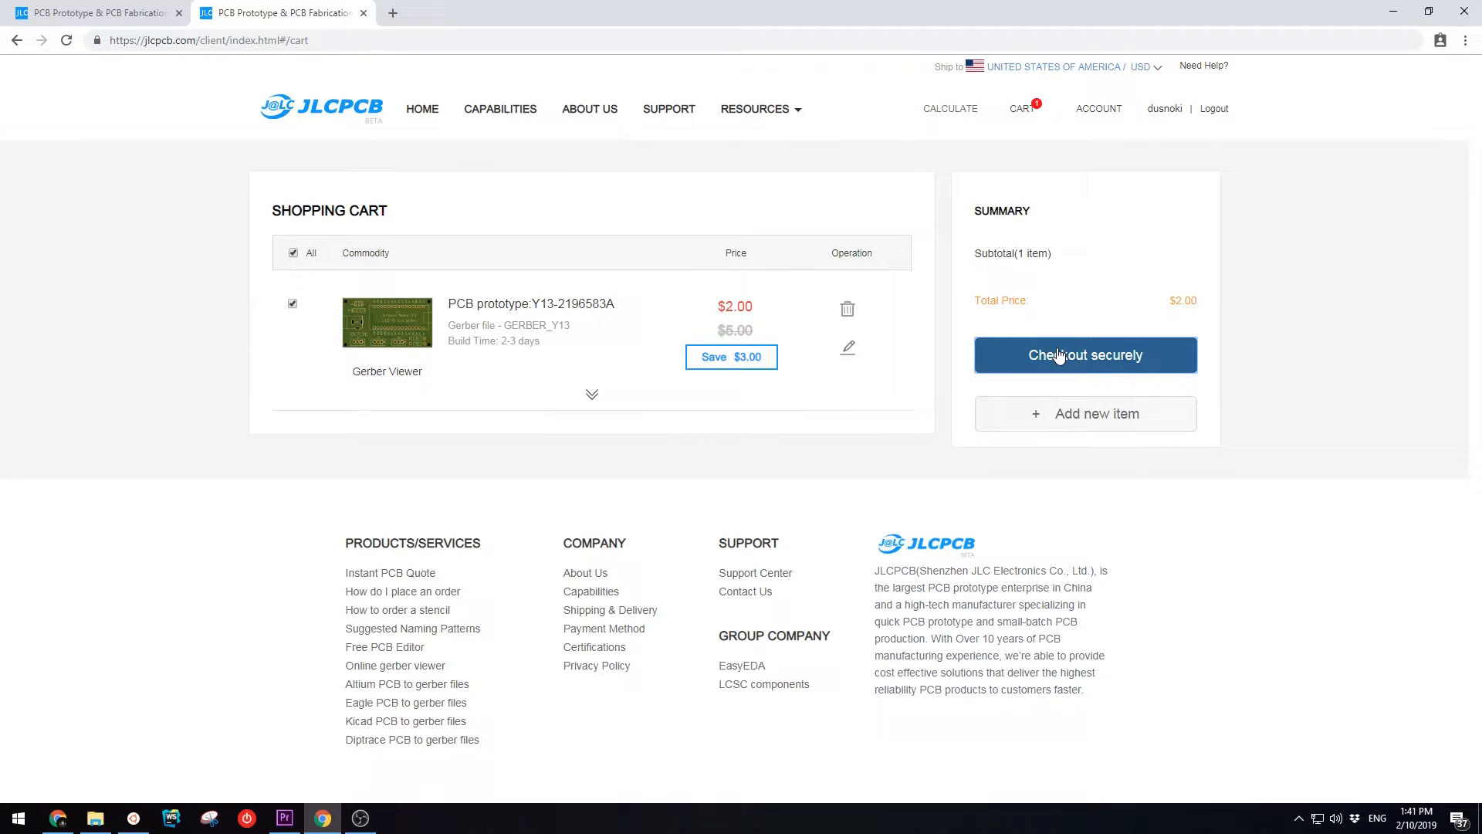
click(283, 818)
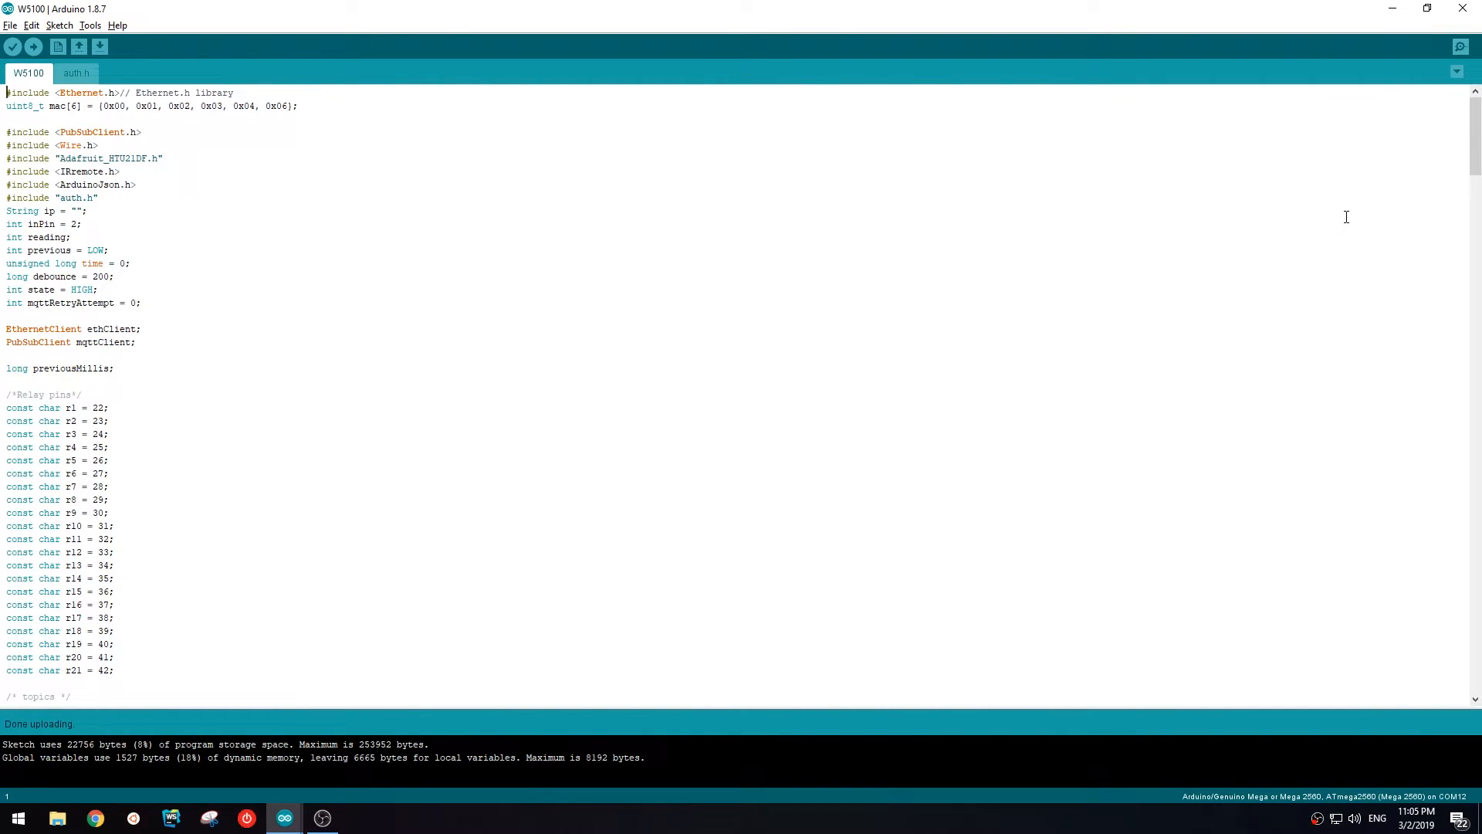
scroll(down, 3)
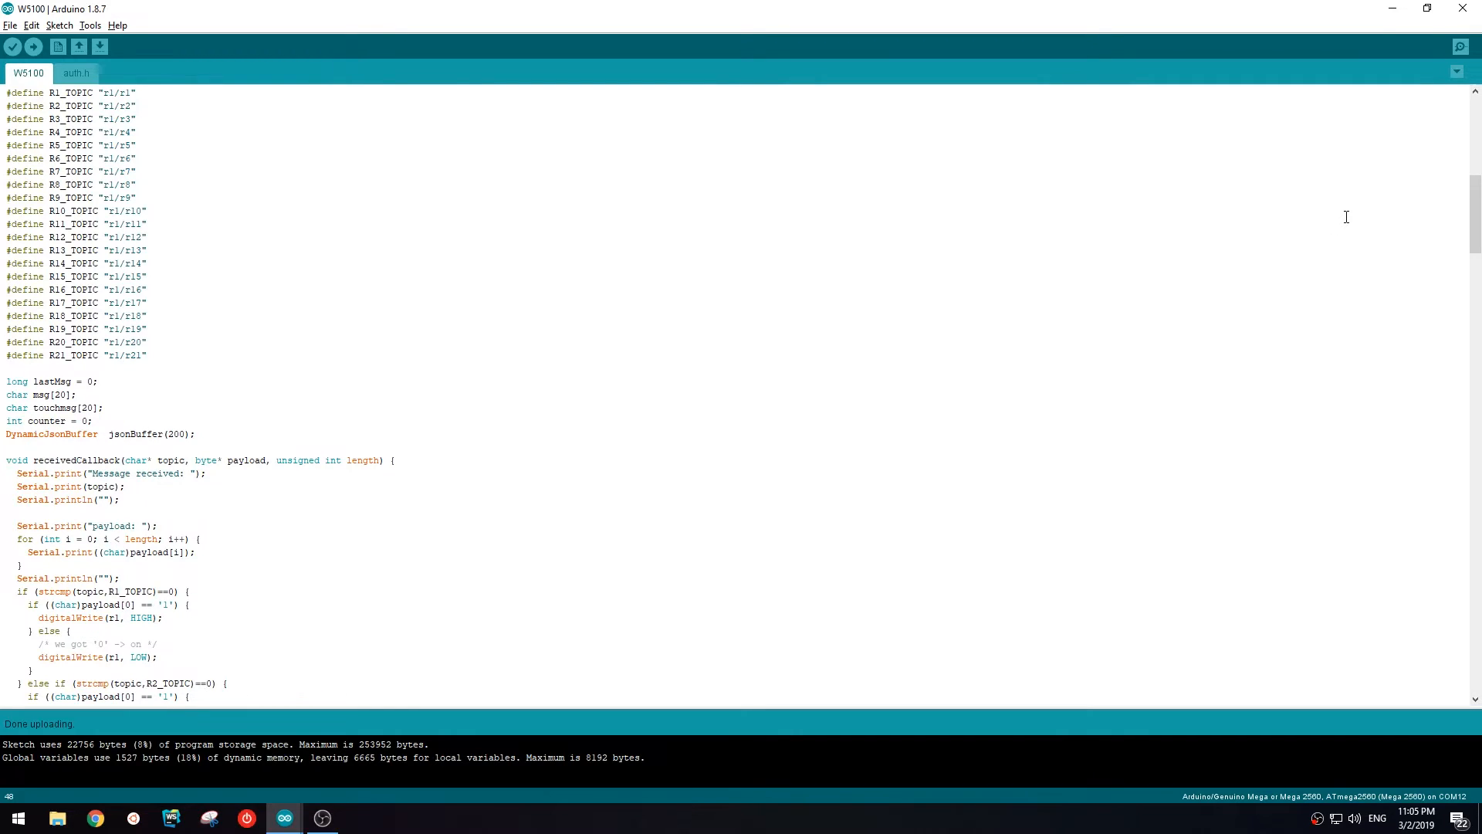
scroll(down, 3)
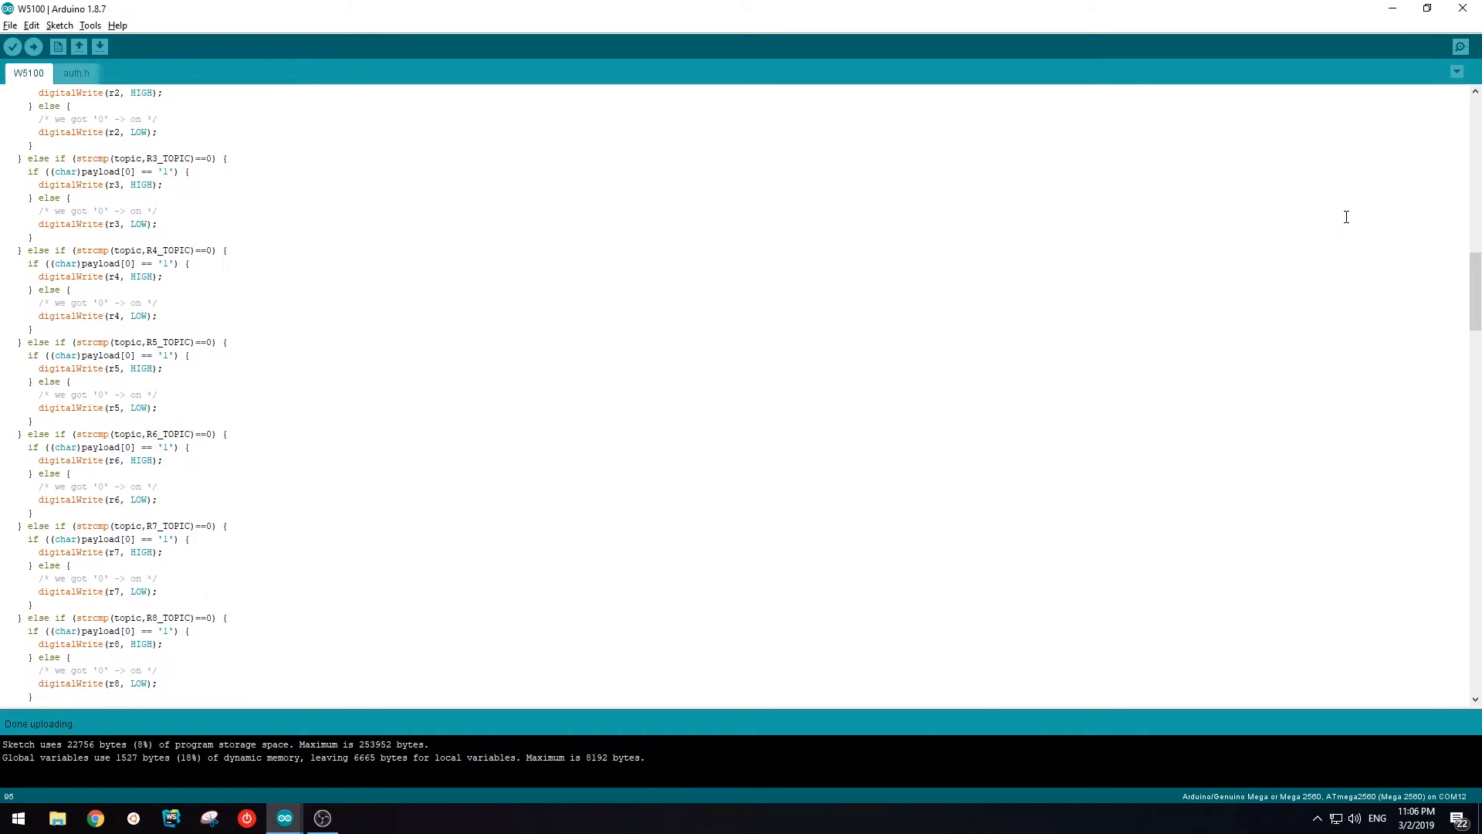
scroll(down, 3)
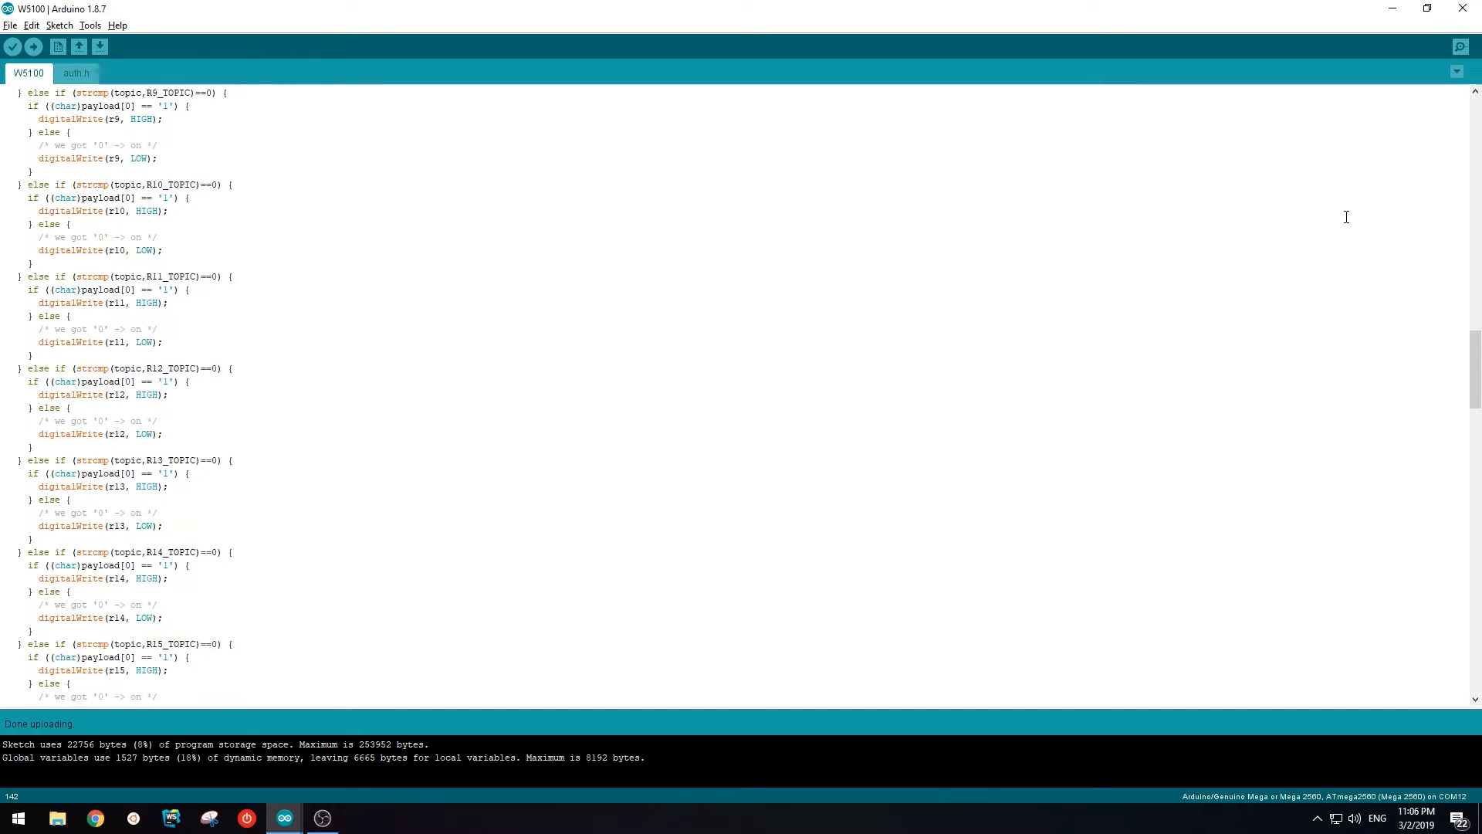
scroll(down, 3)
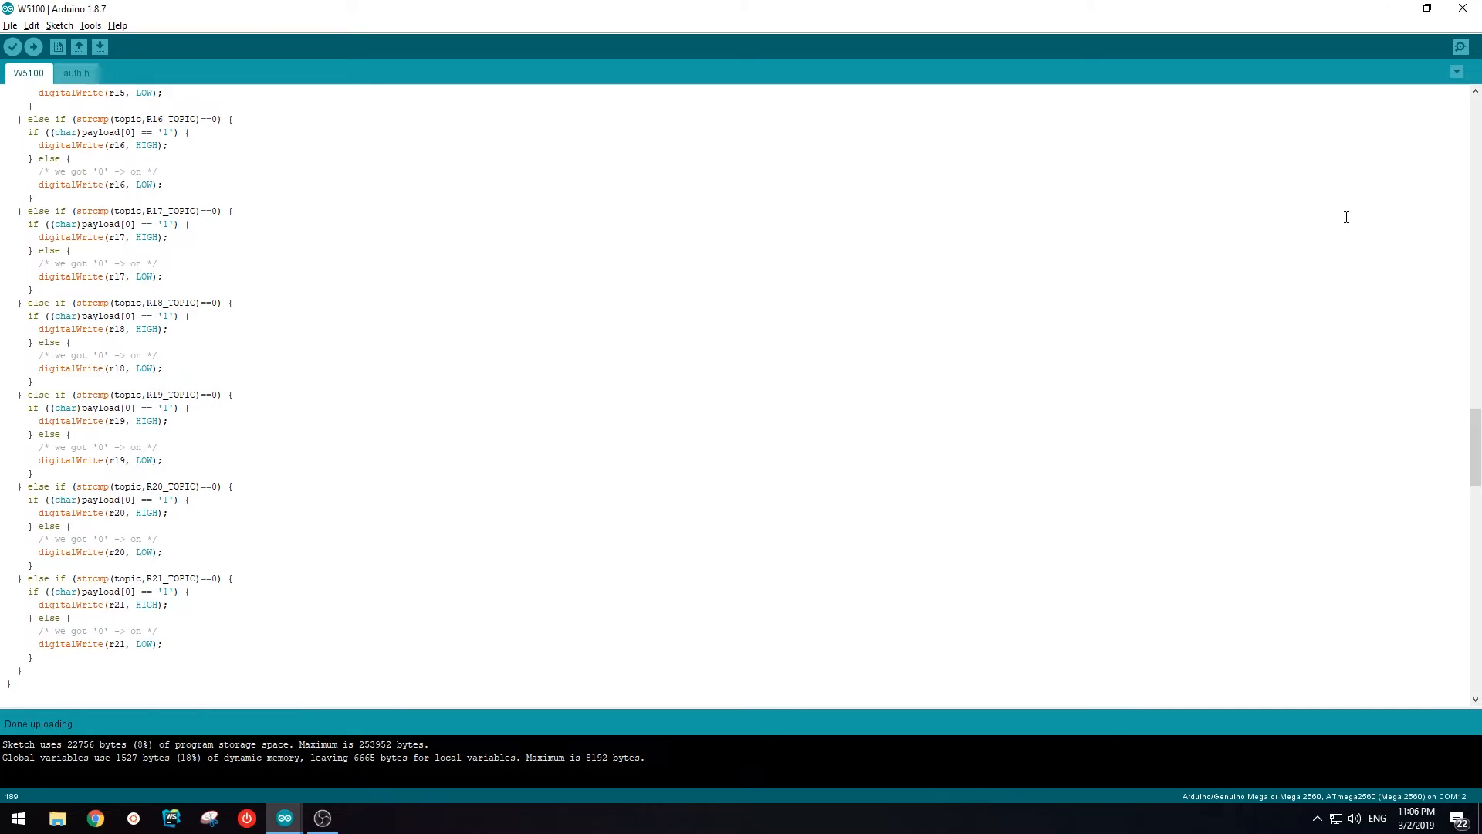
click(126, 92)
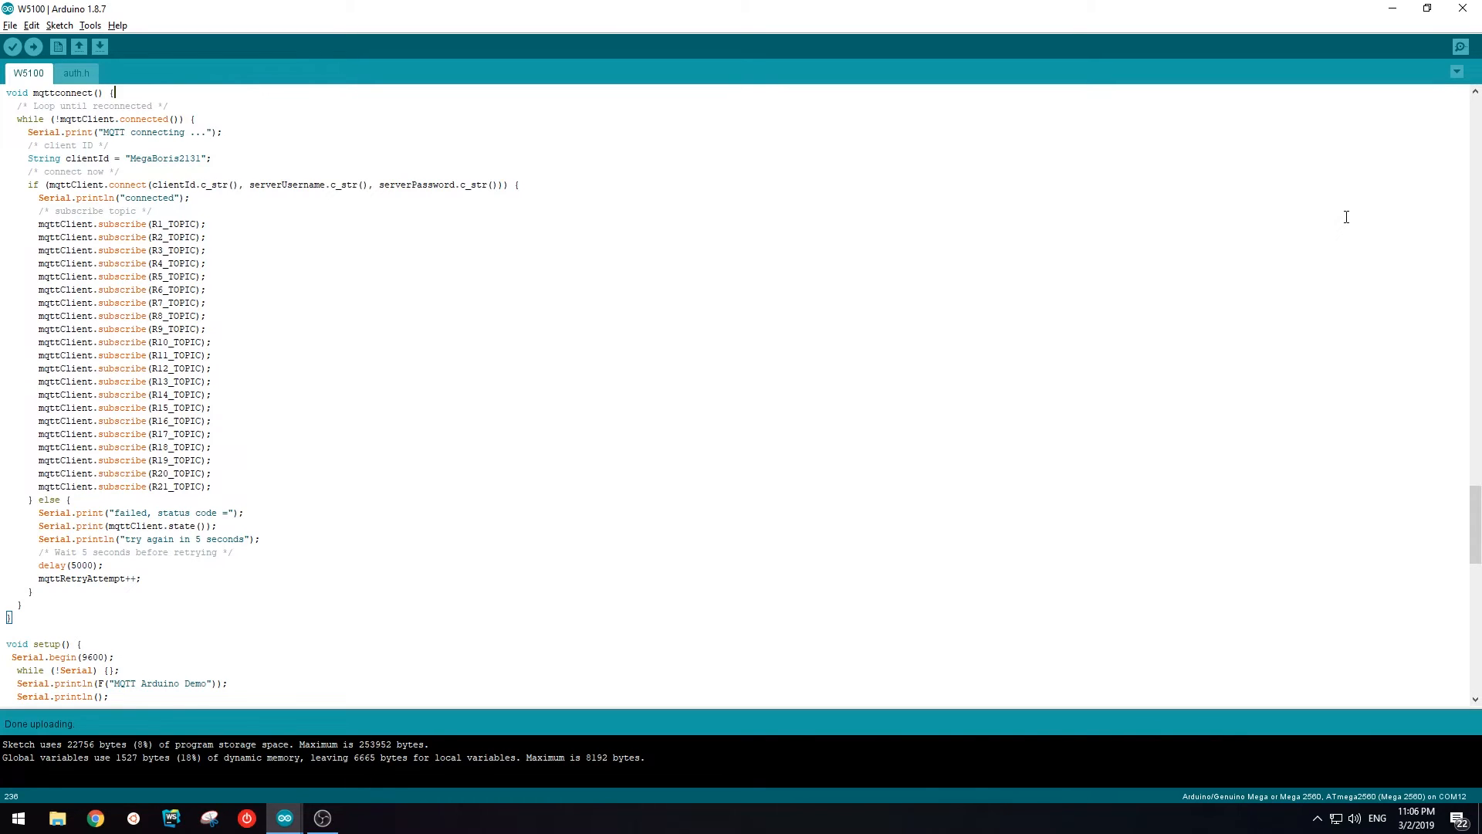
scroll(down, 3)
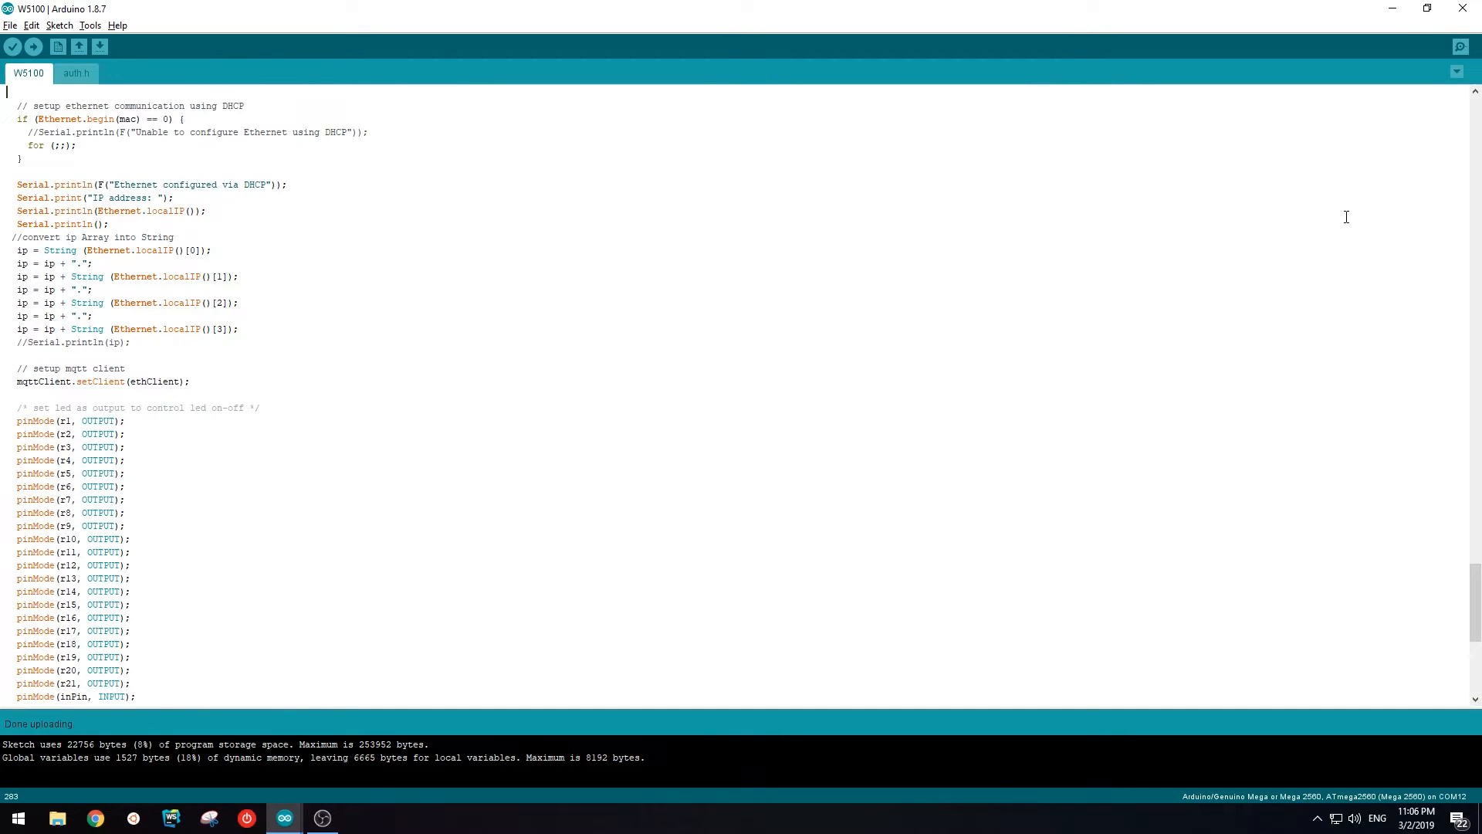
scroll(down, 3)
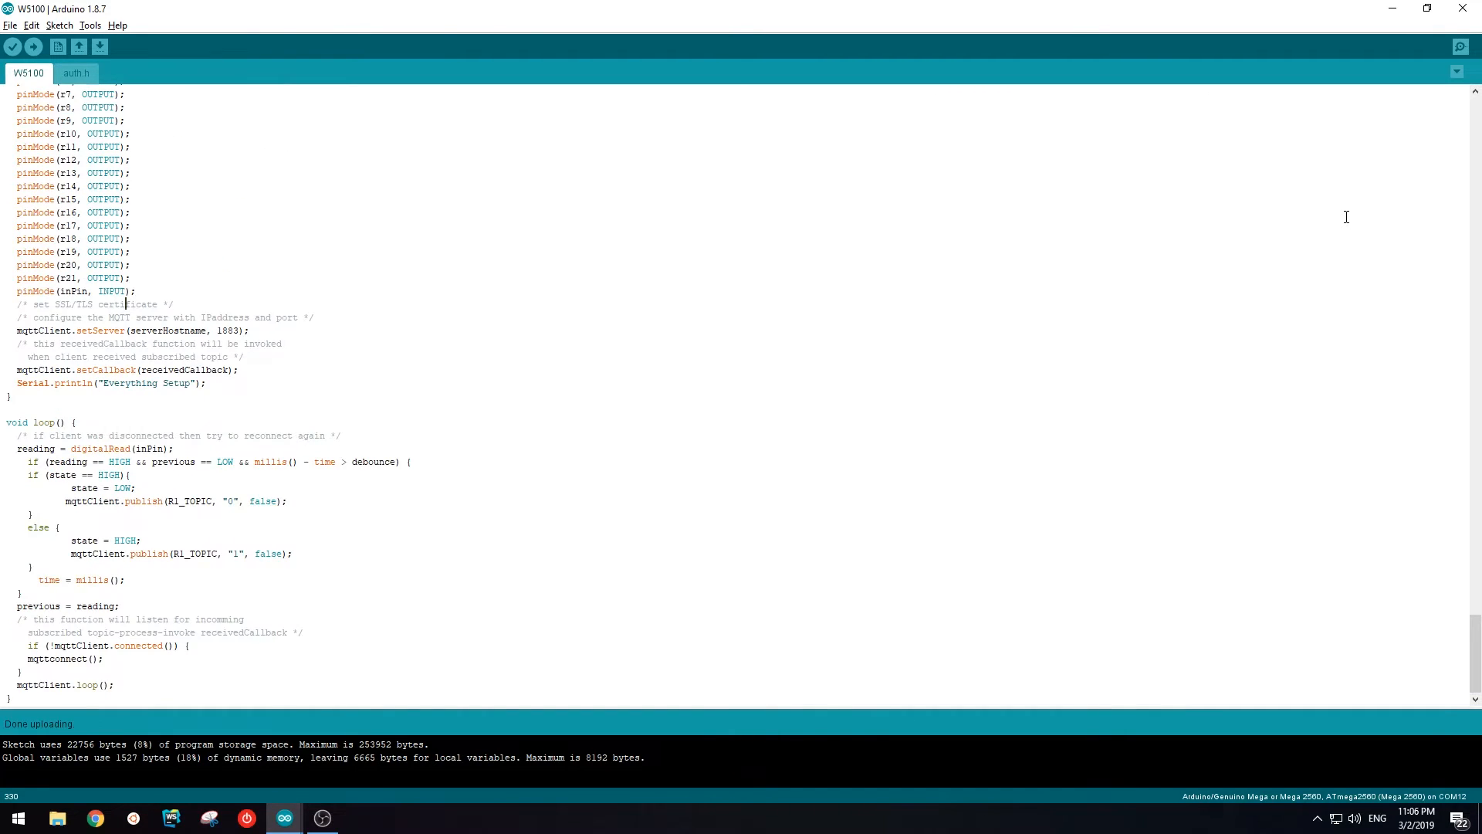